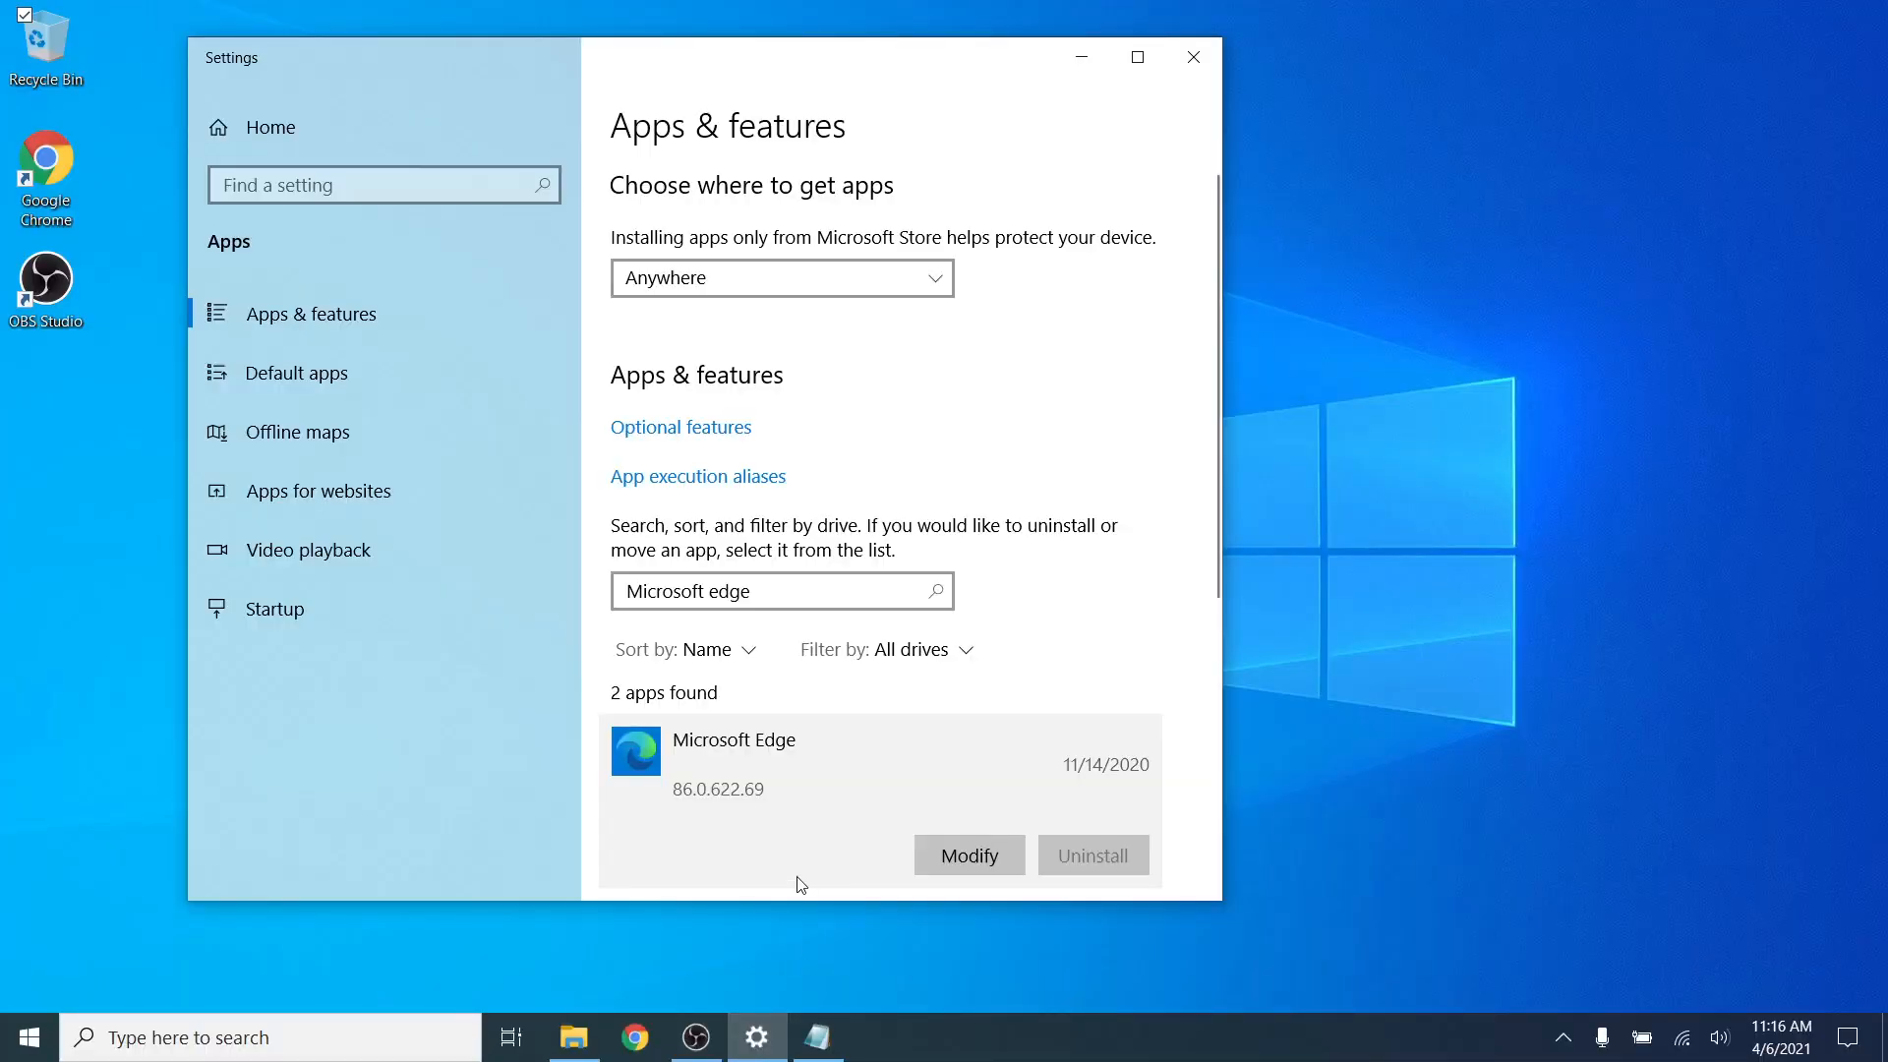
mouse_move(789, 930)
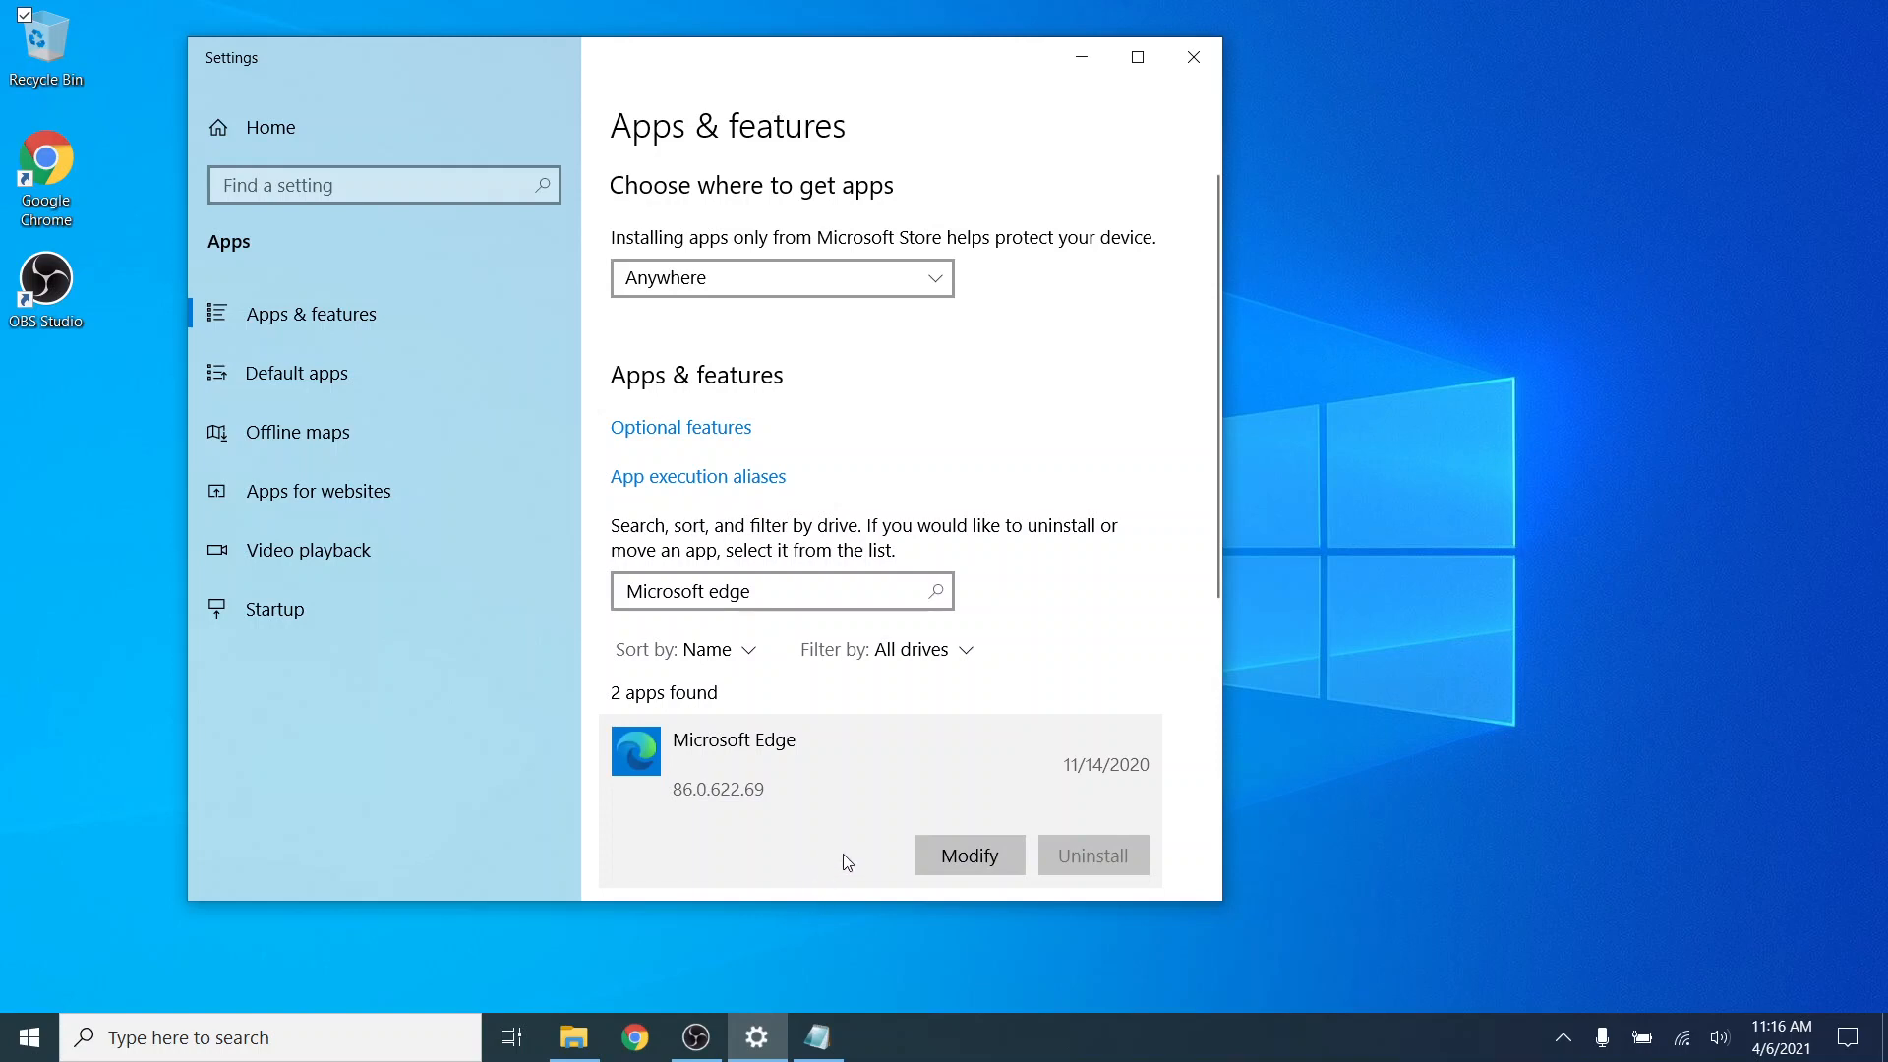
mouse_move(778, 761)
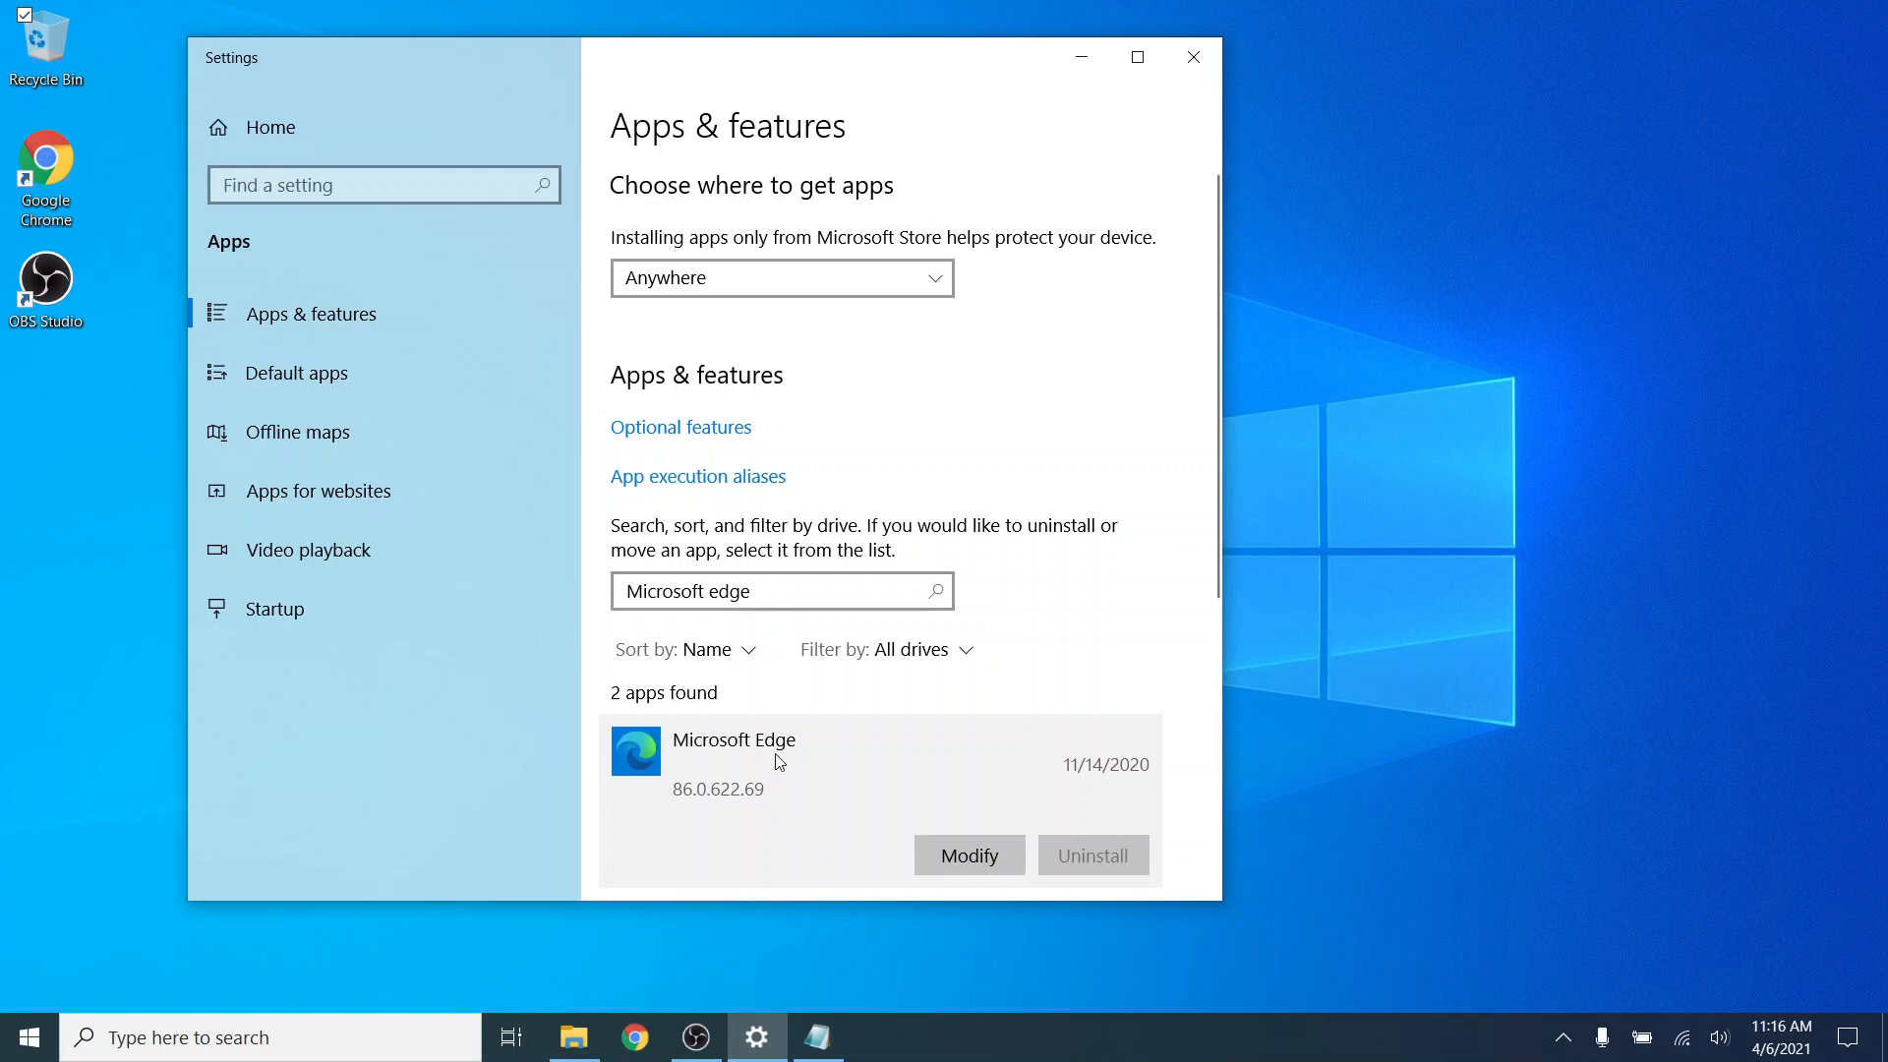
mouse_move(726, 779)
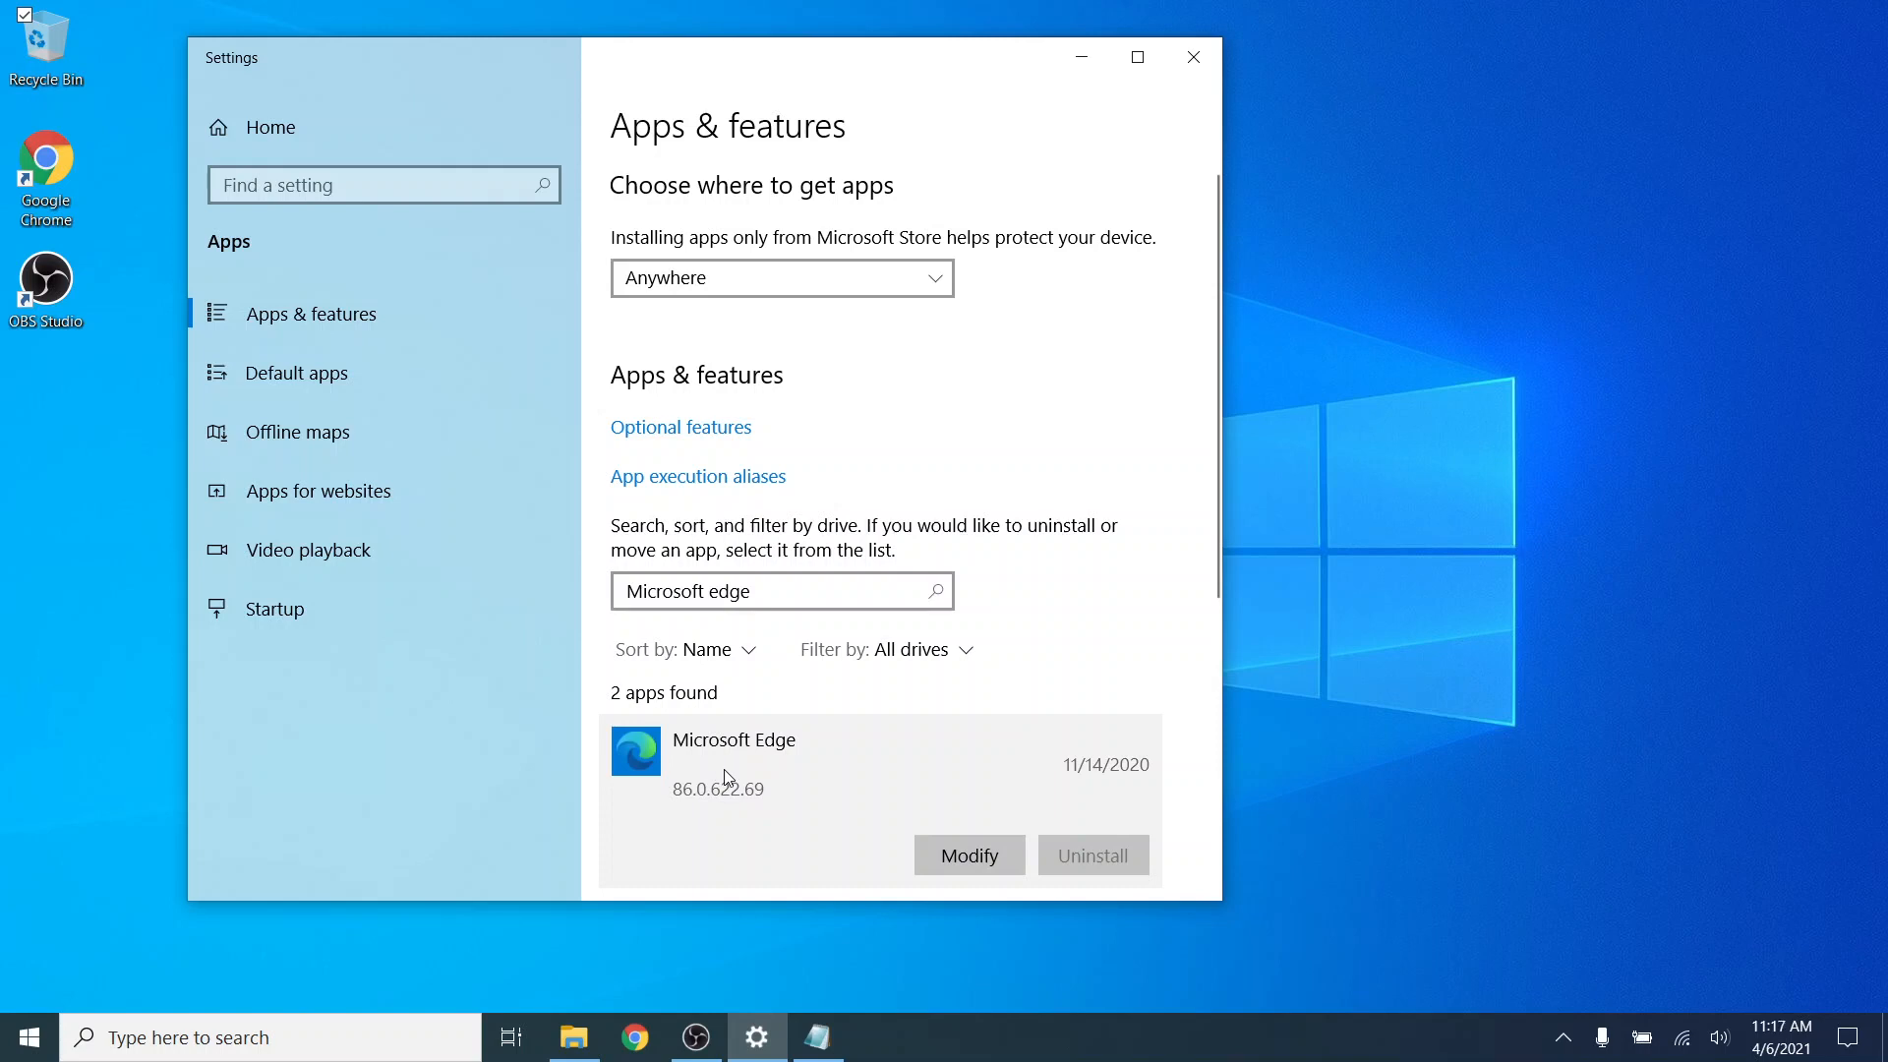
mouse_move(777, 733)
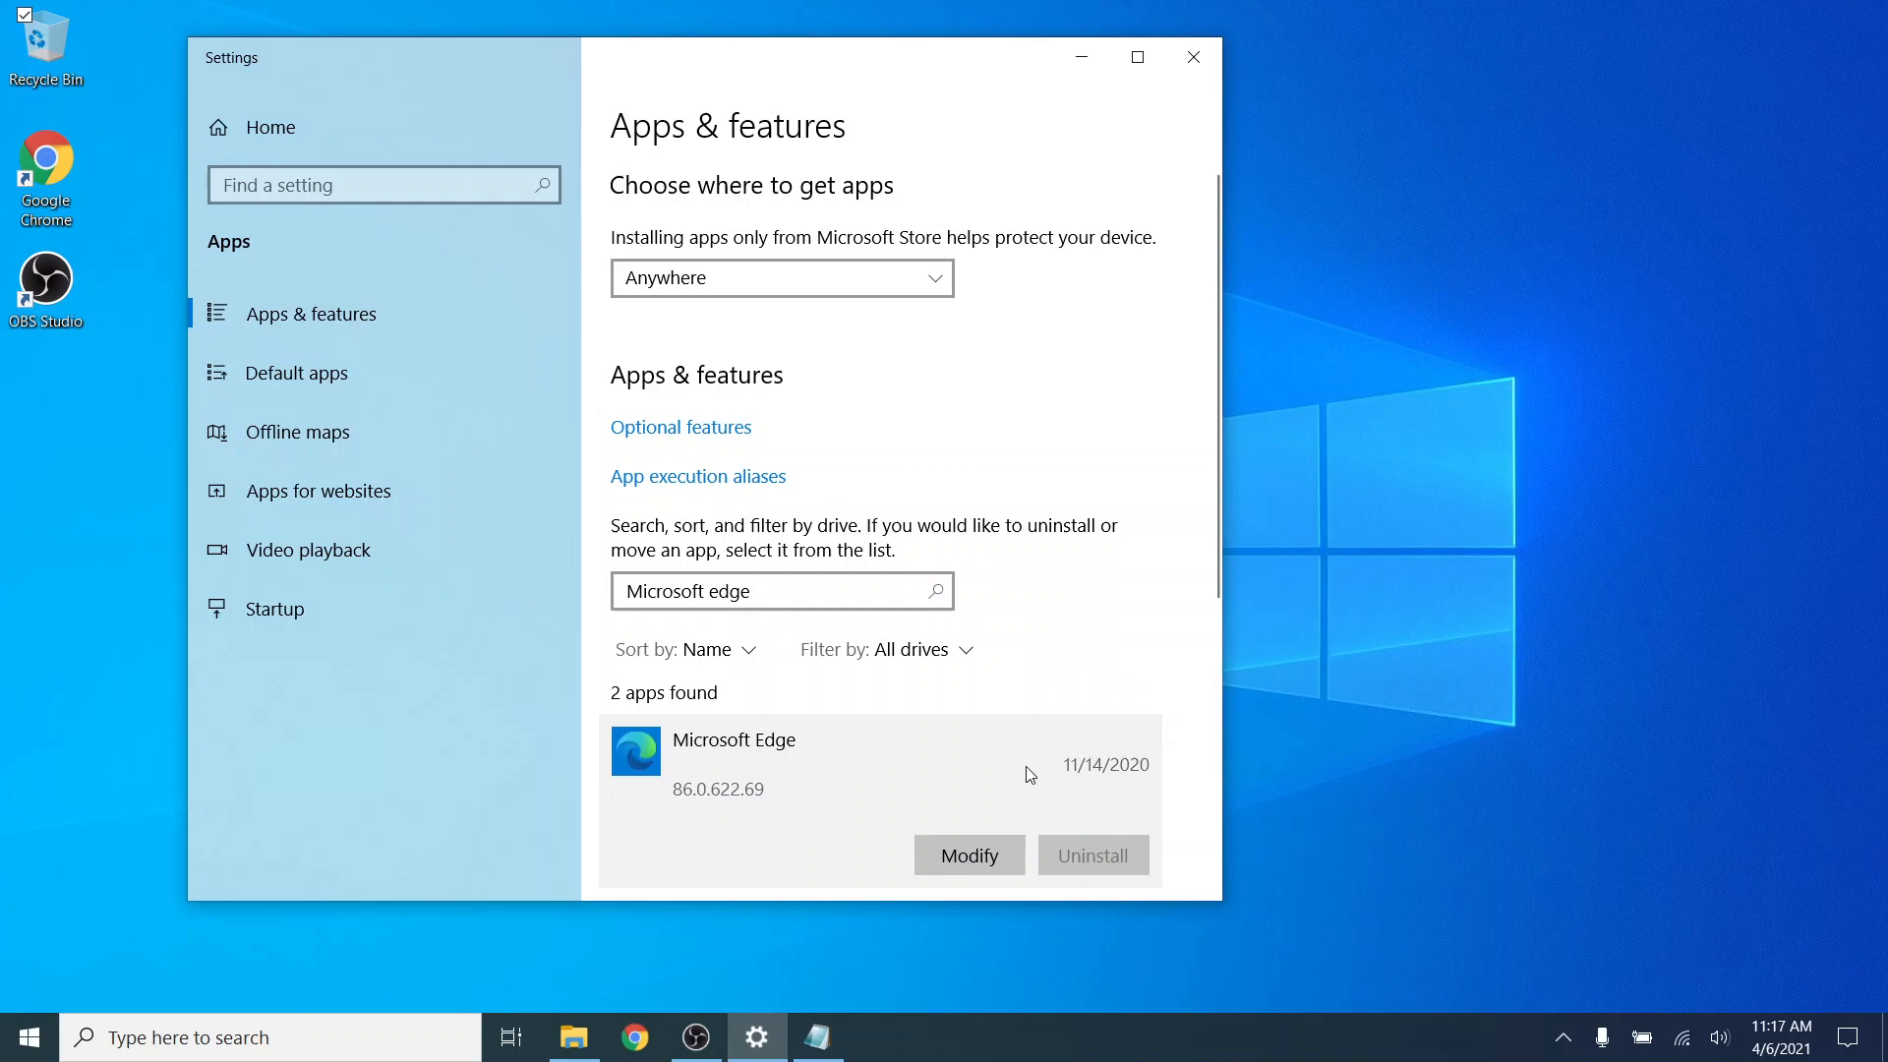
mouse_move(1014, 777)
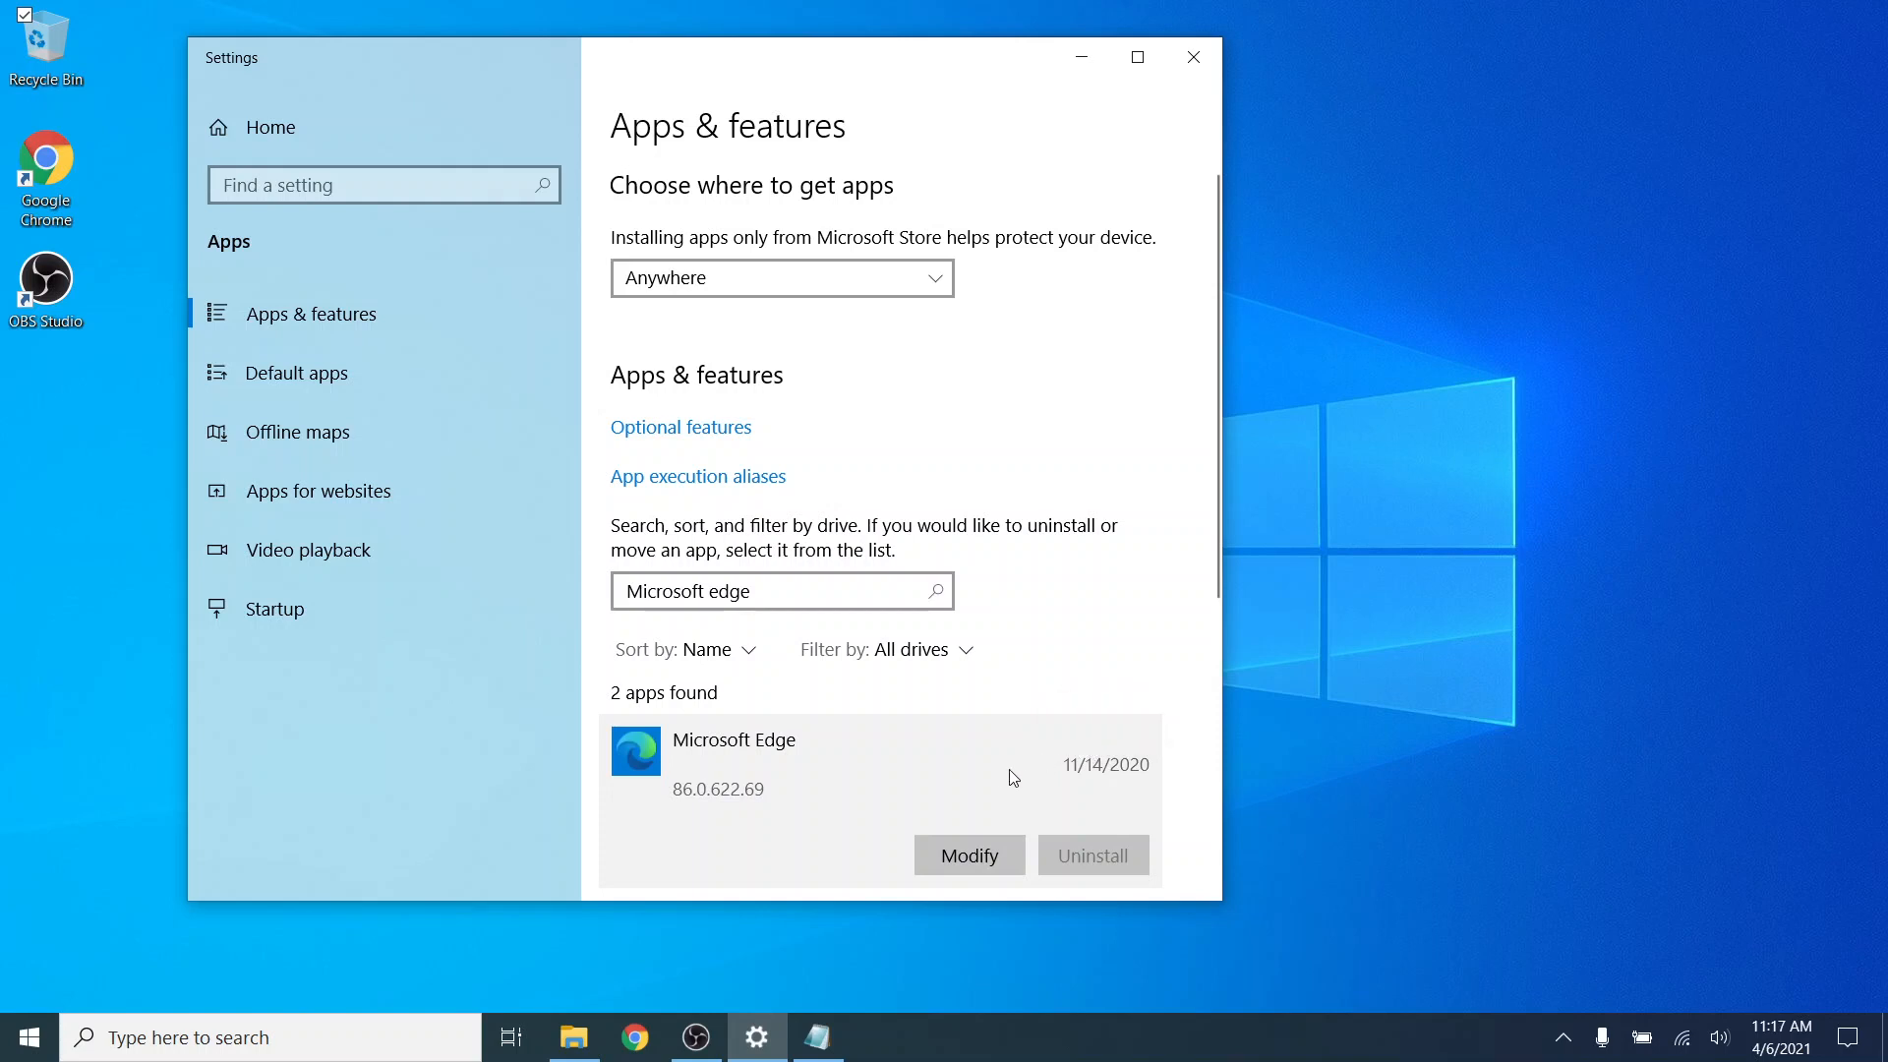
mouse_move(999, 775)
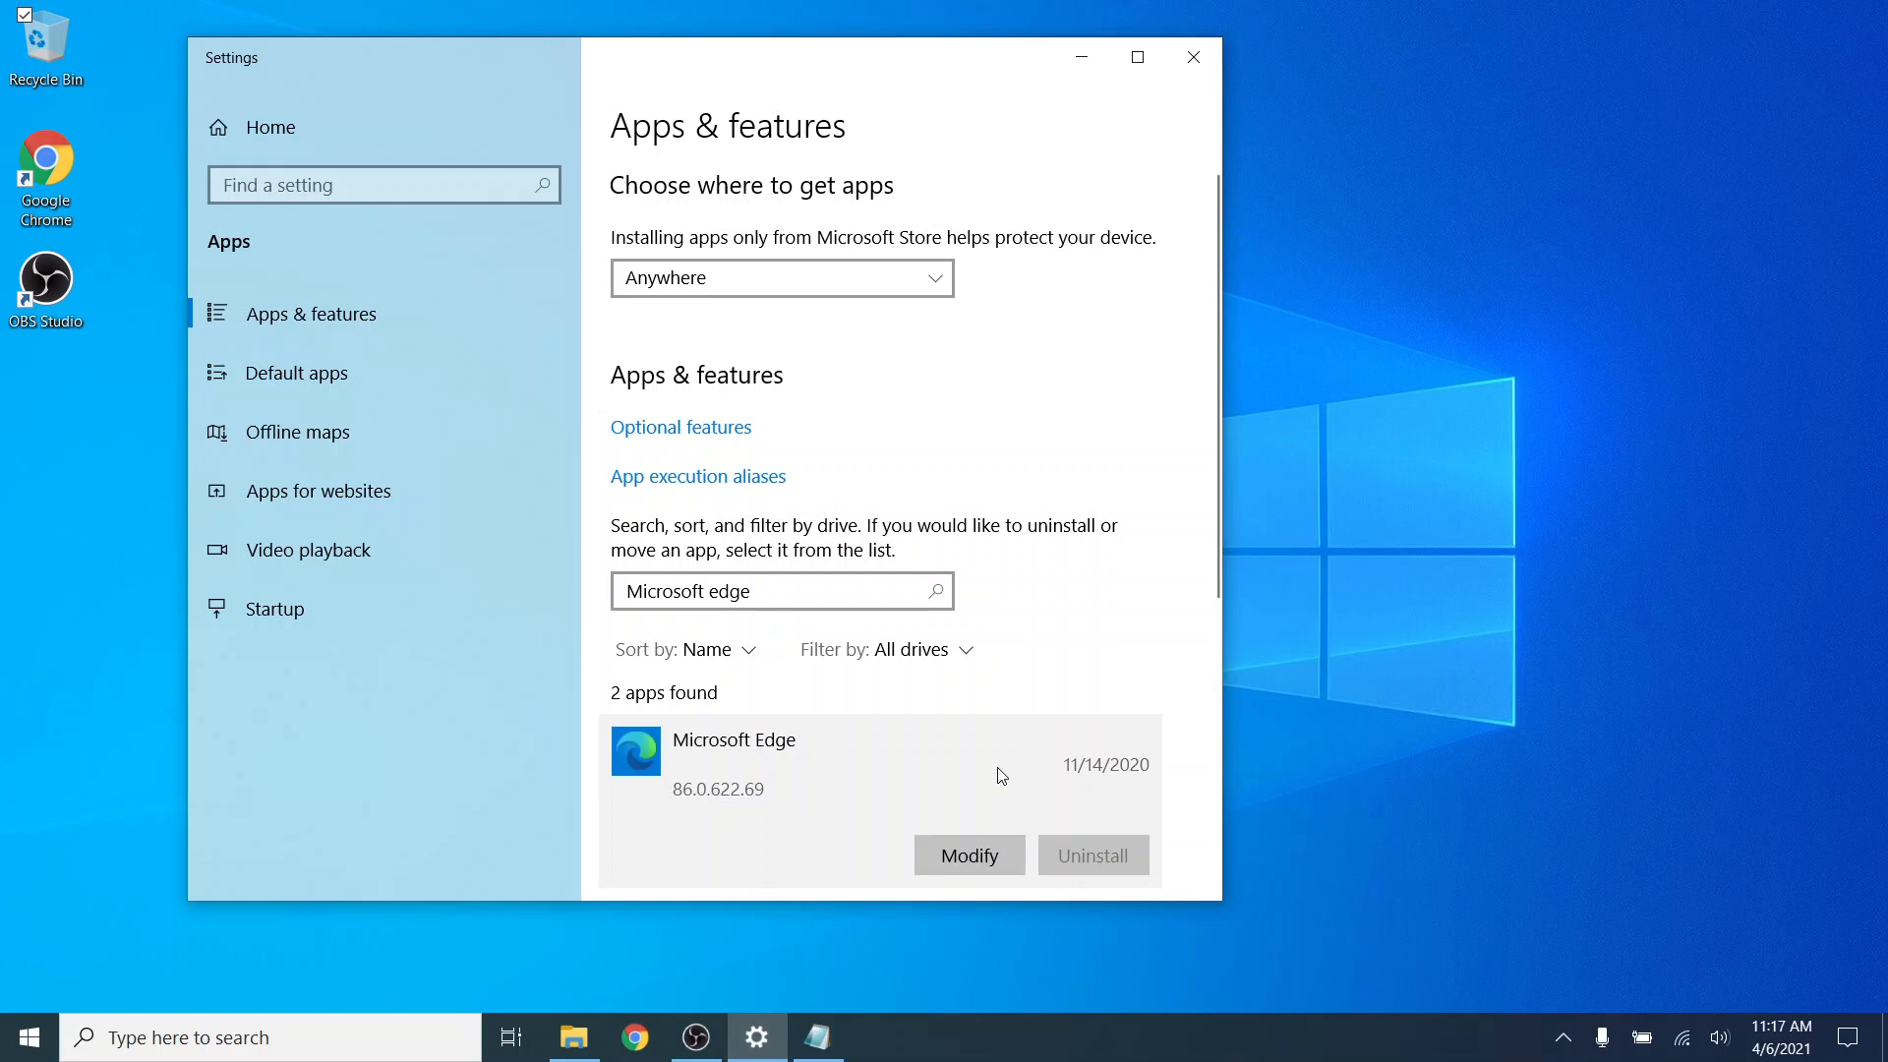
mouse_move(741, 877)
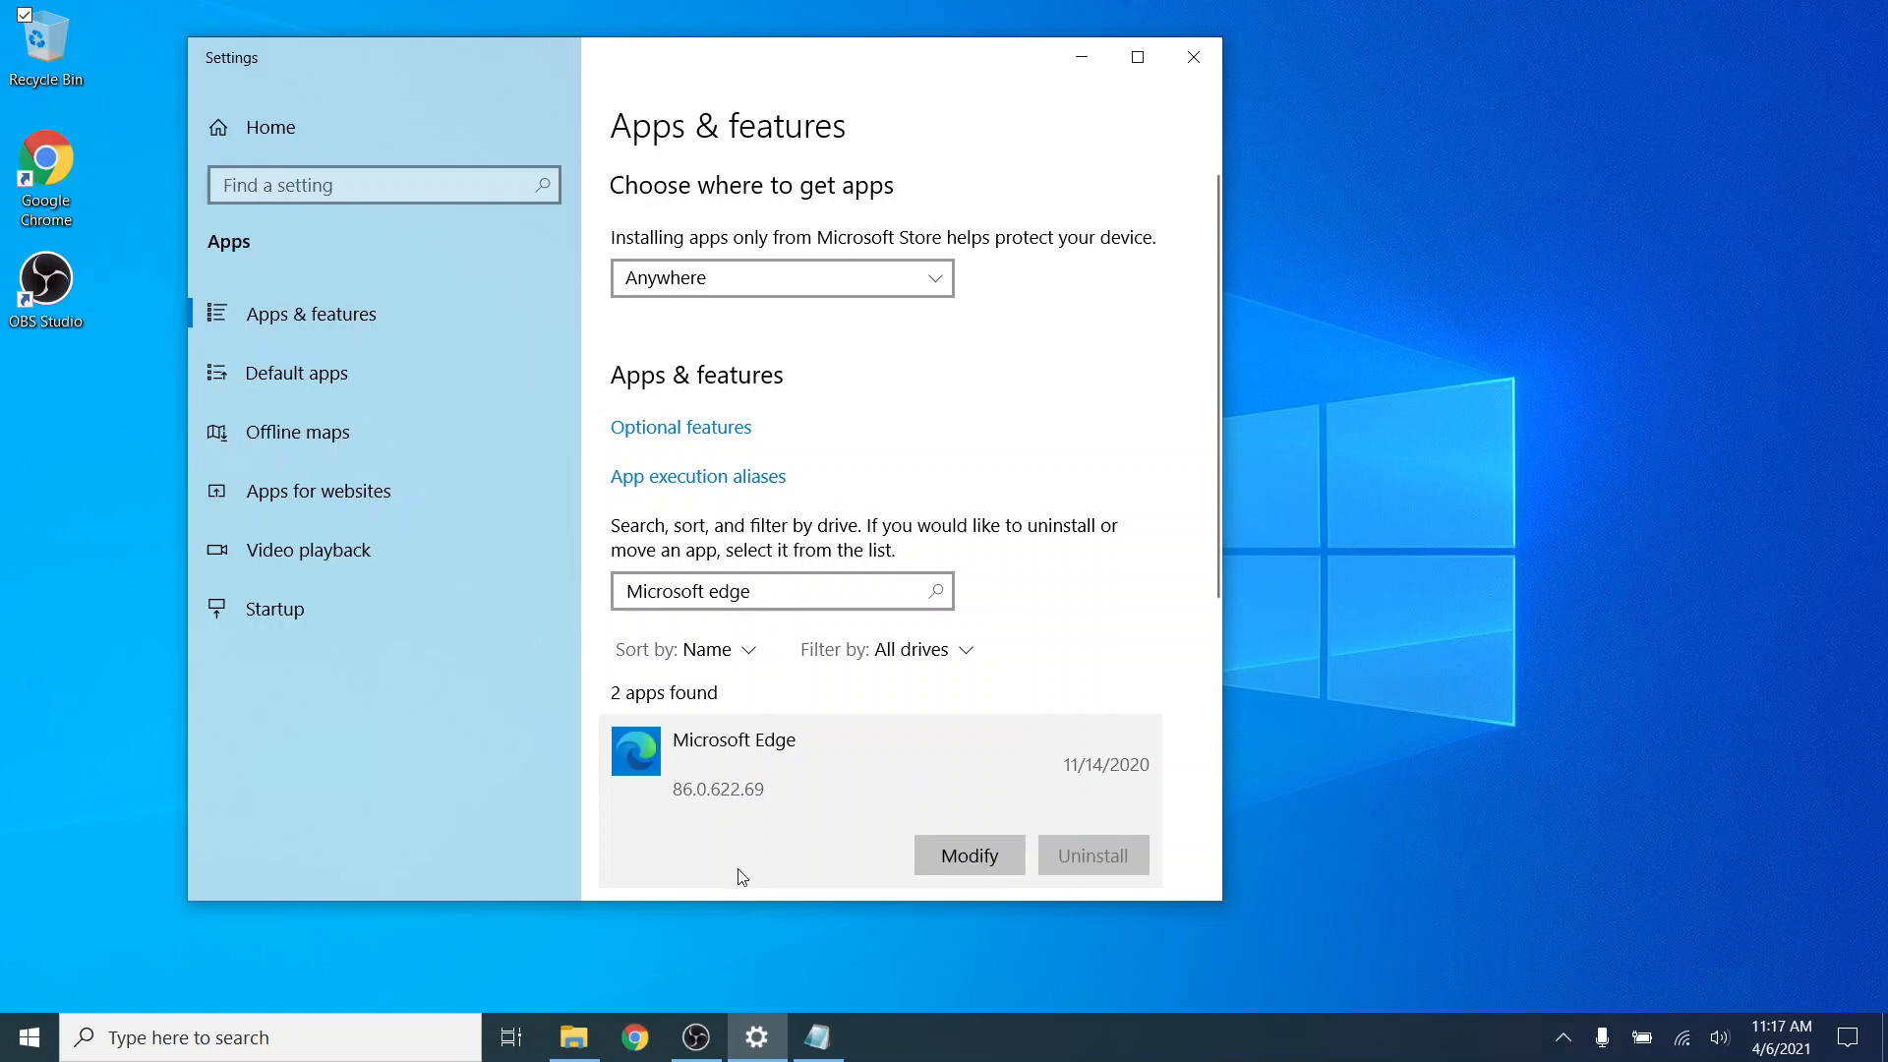
Step: Bring up File Explorer at C:\Program Files (x86)\Microsoft
click(574, 1036)
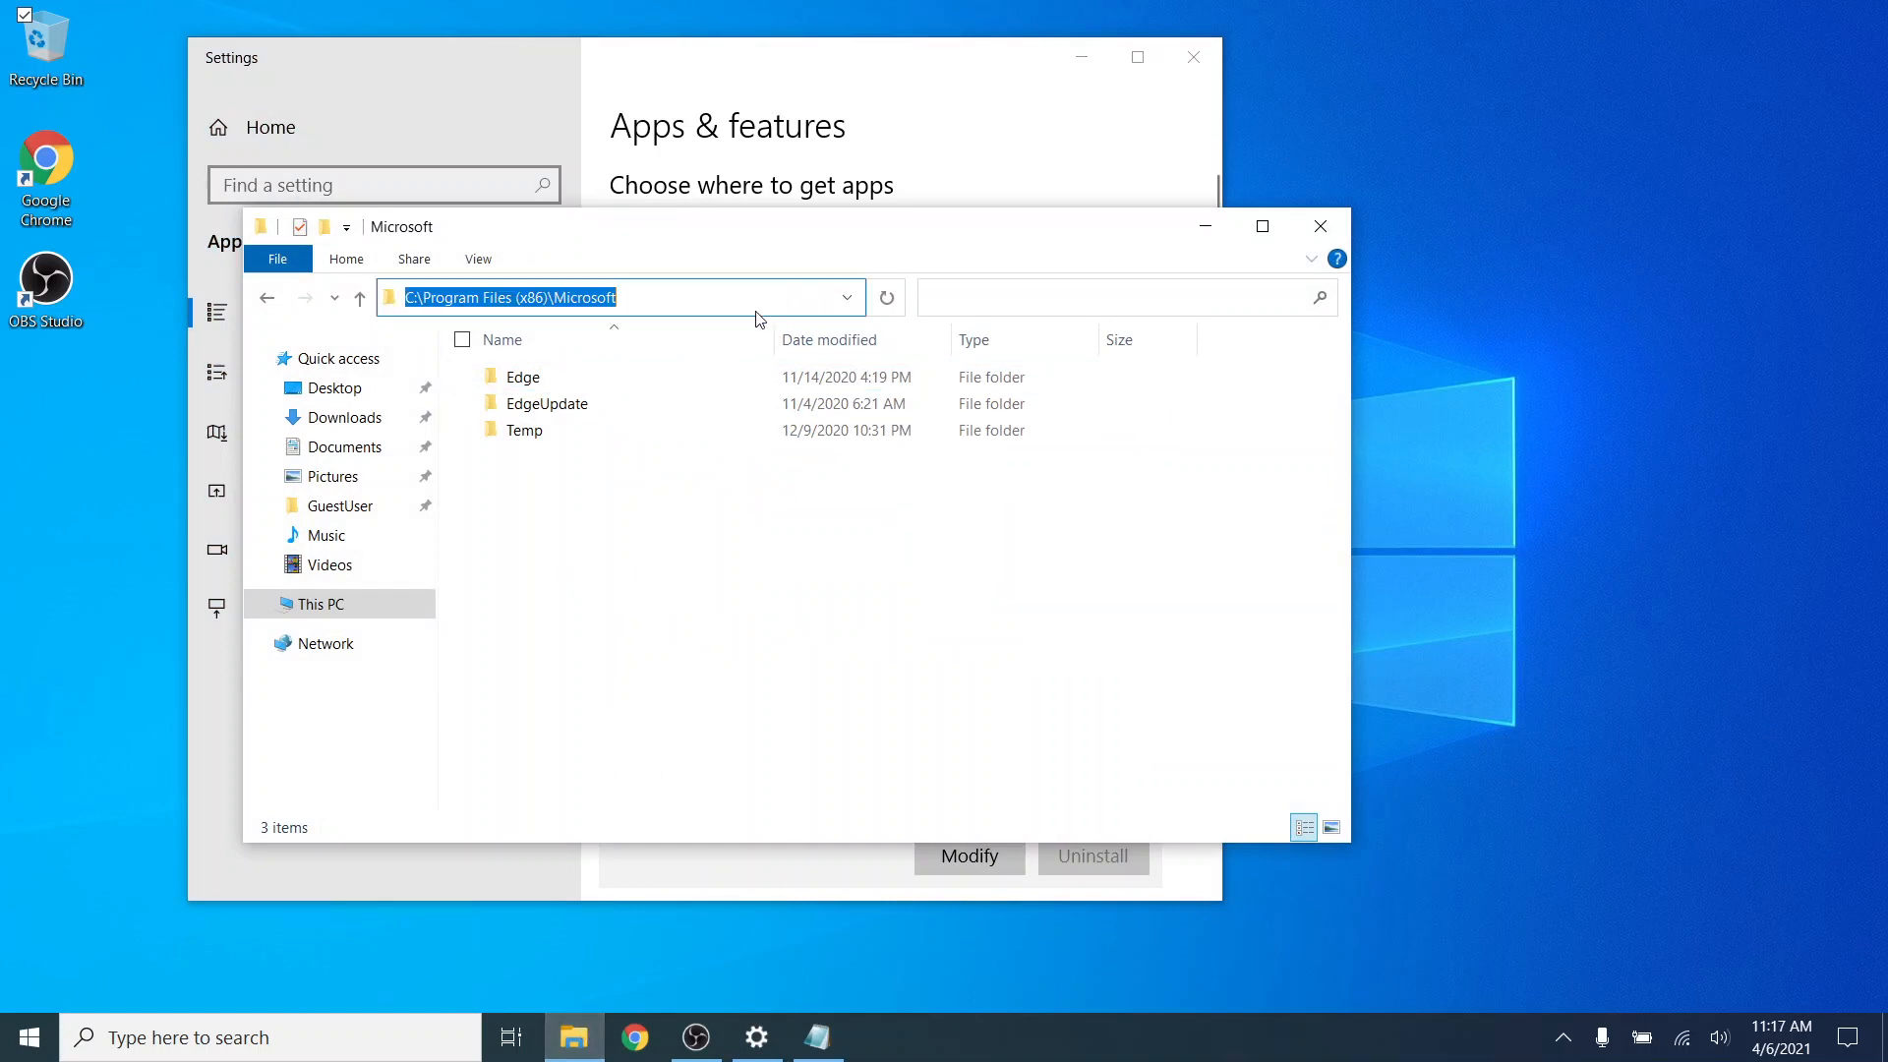
click(433, 297)
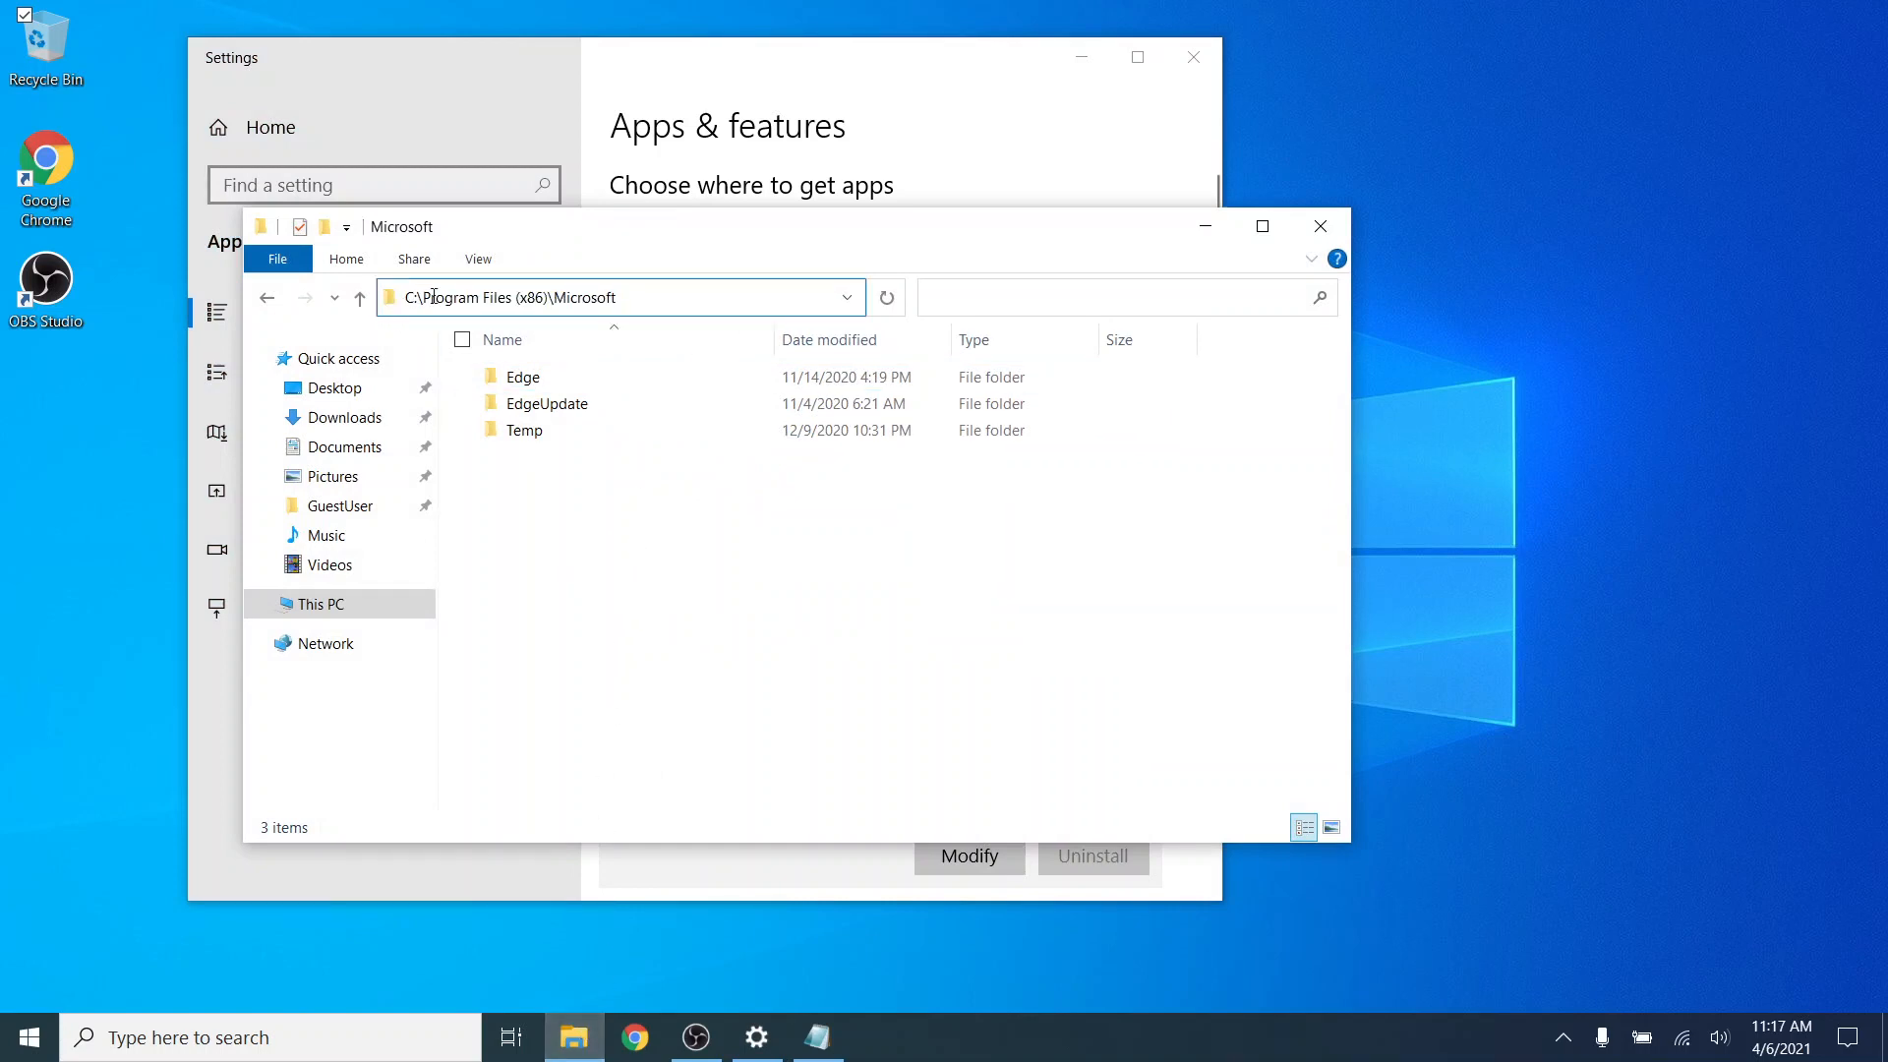
click(601, 297)
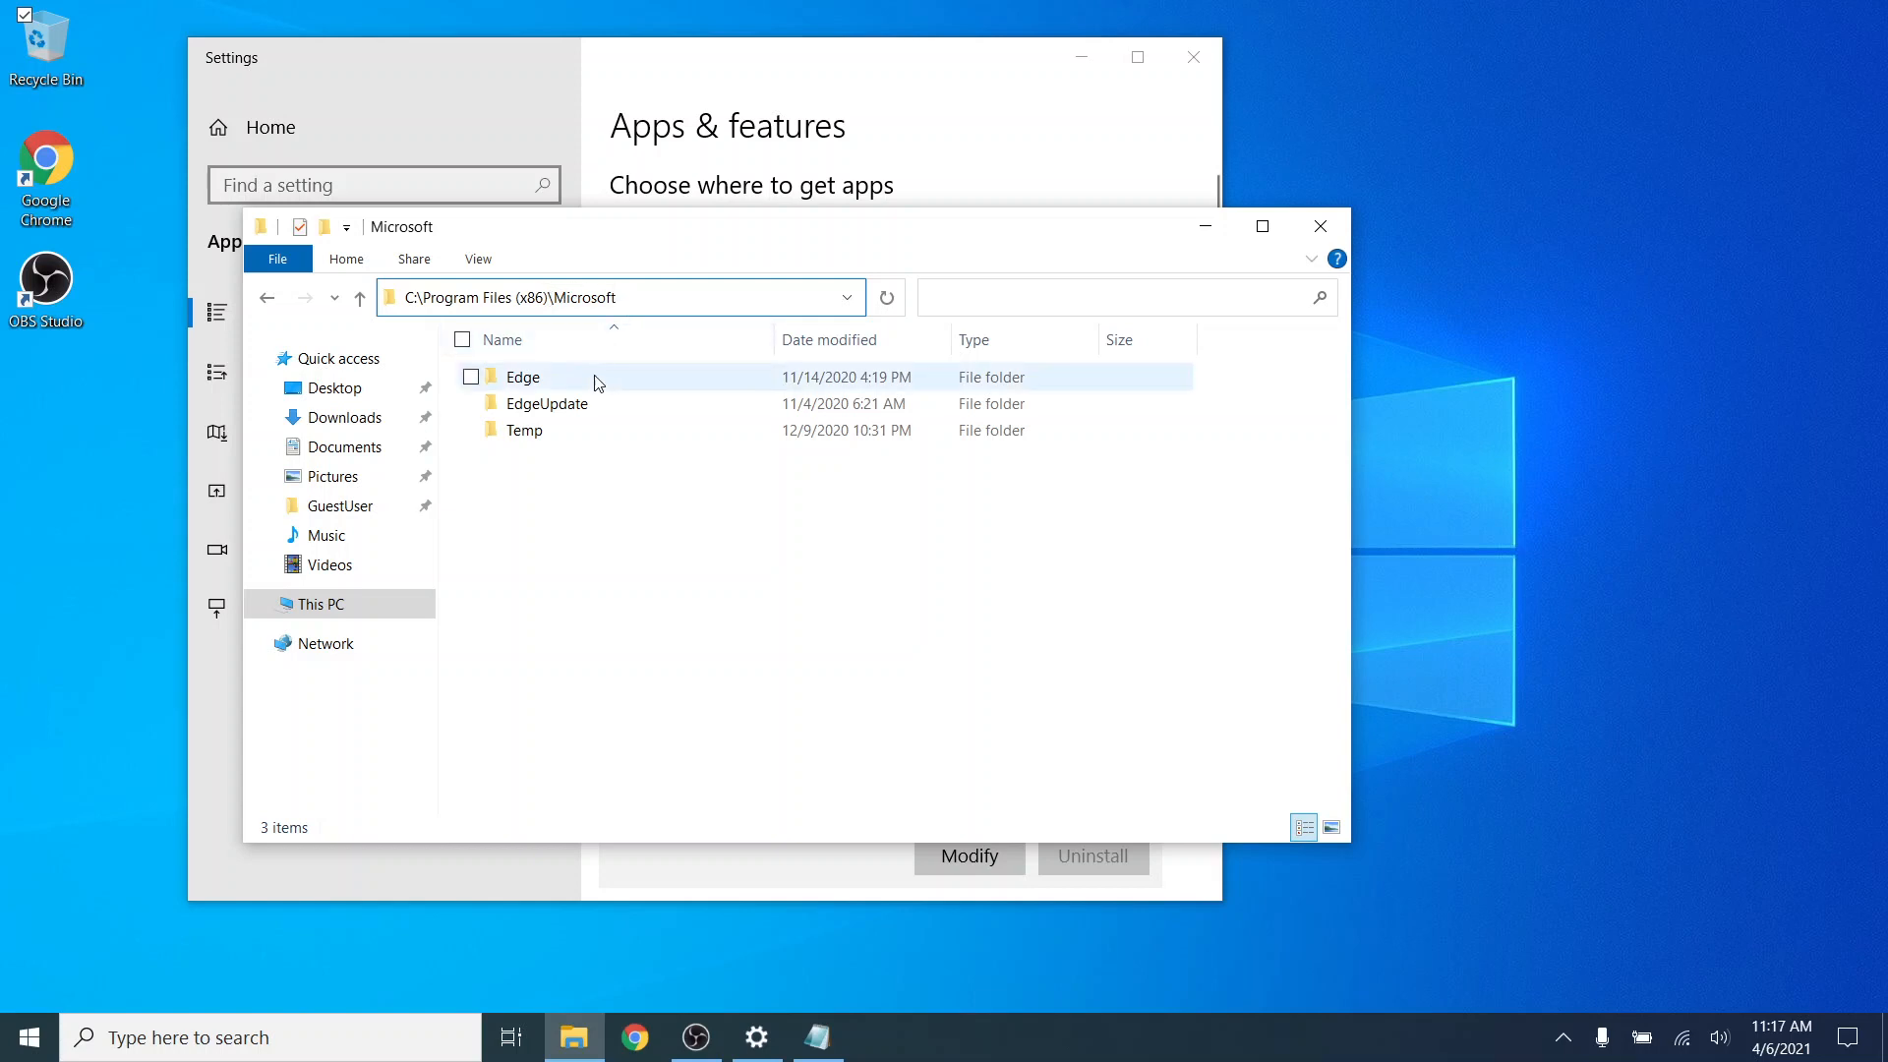
Step: Navigate into Edge > Application > 86.0.622.69 > Installer, where setup.exe lives
double_click(523, 377)
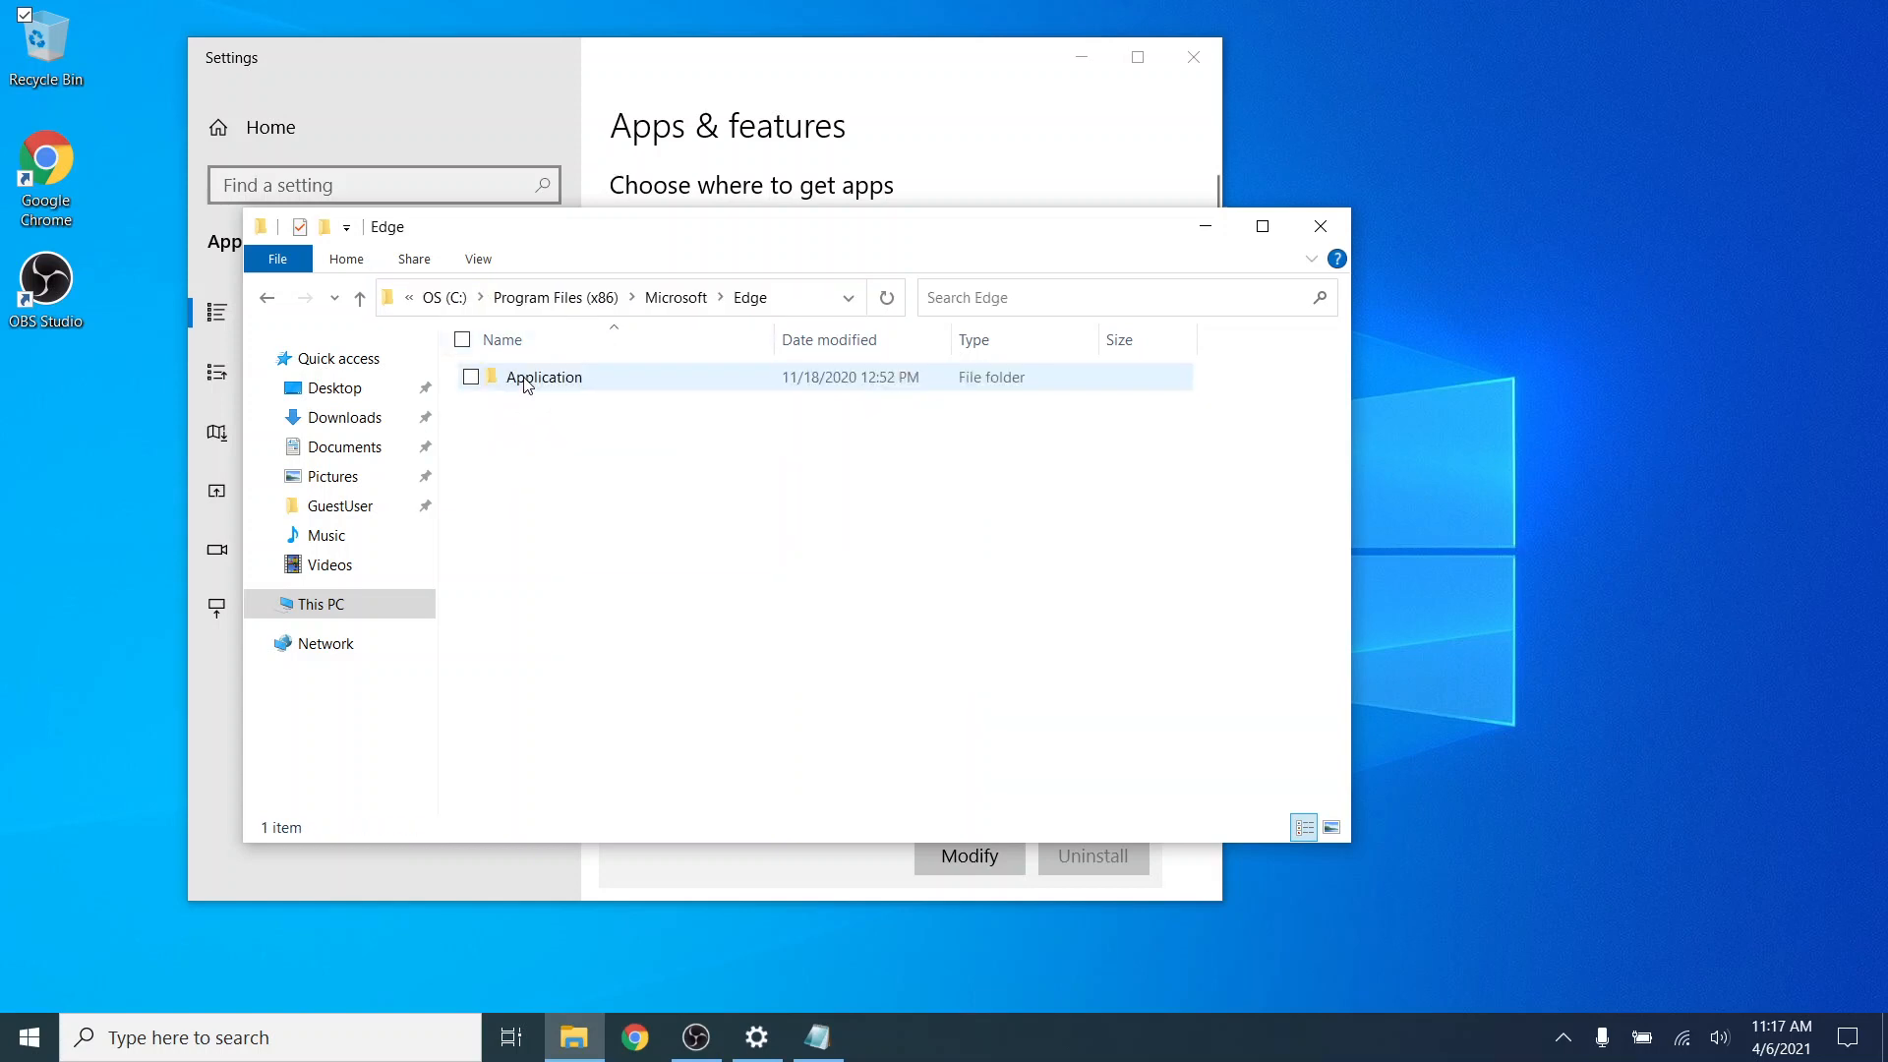
double_click(544, 377)
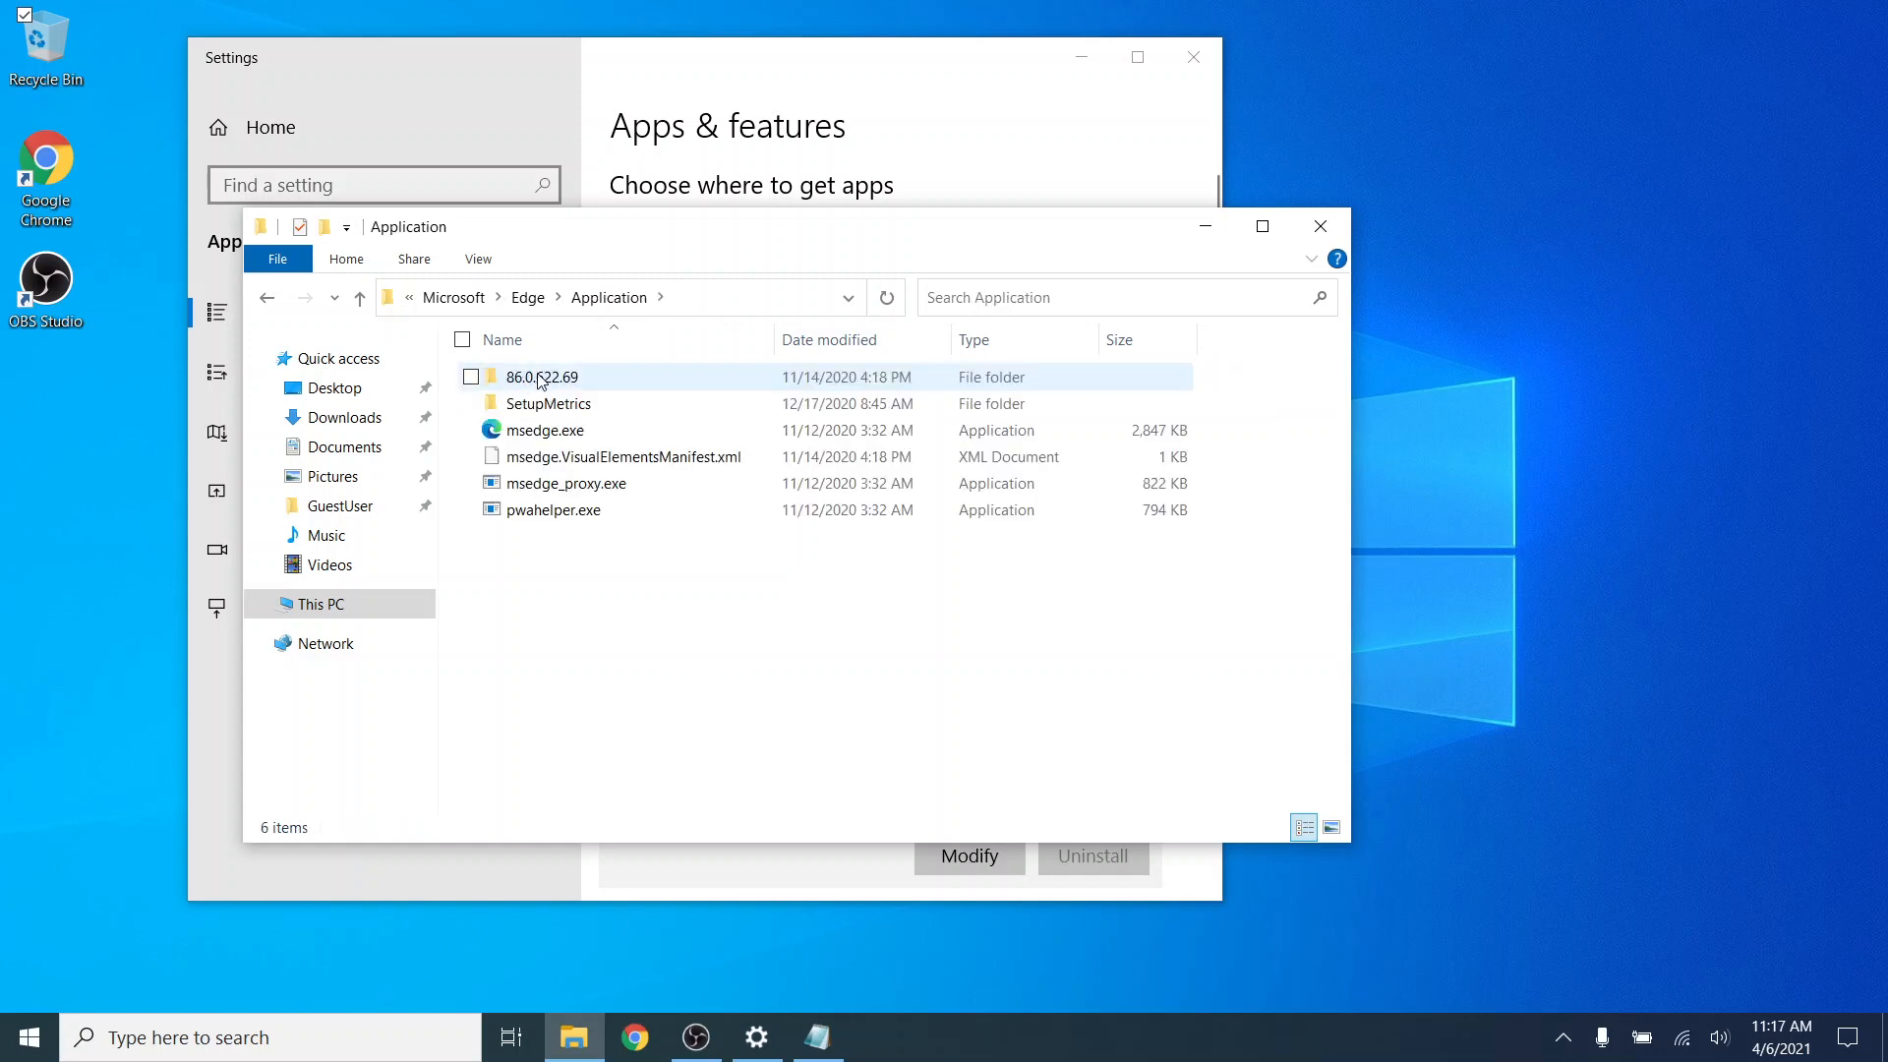
double_click(542, 377)
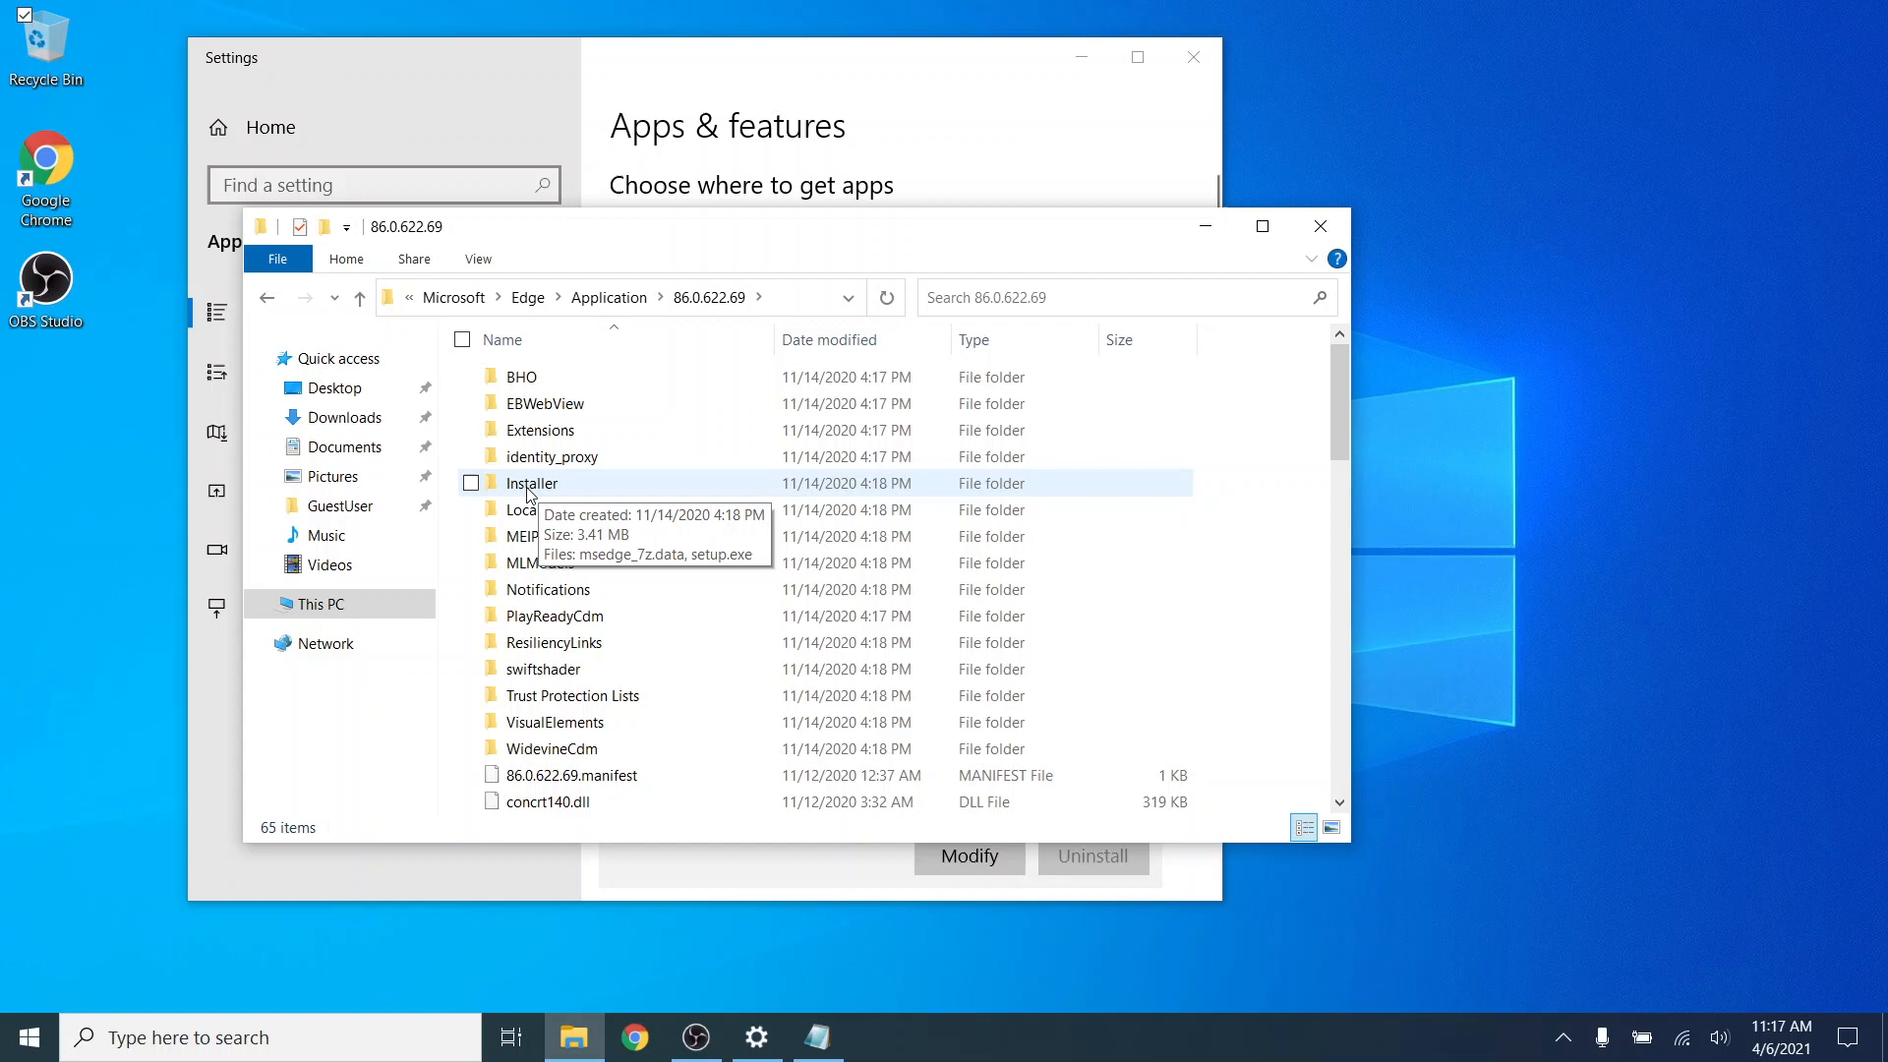
double_click(533, 484)
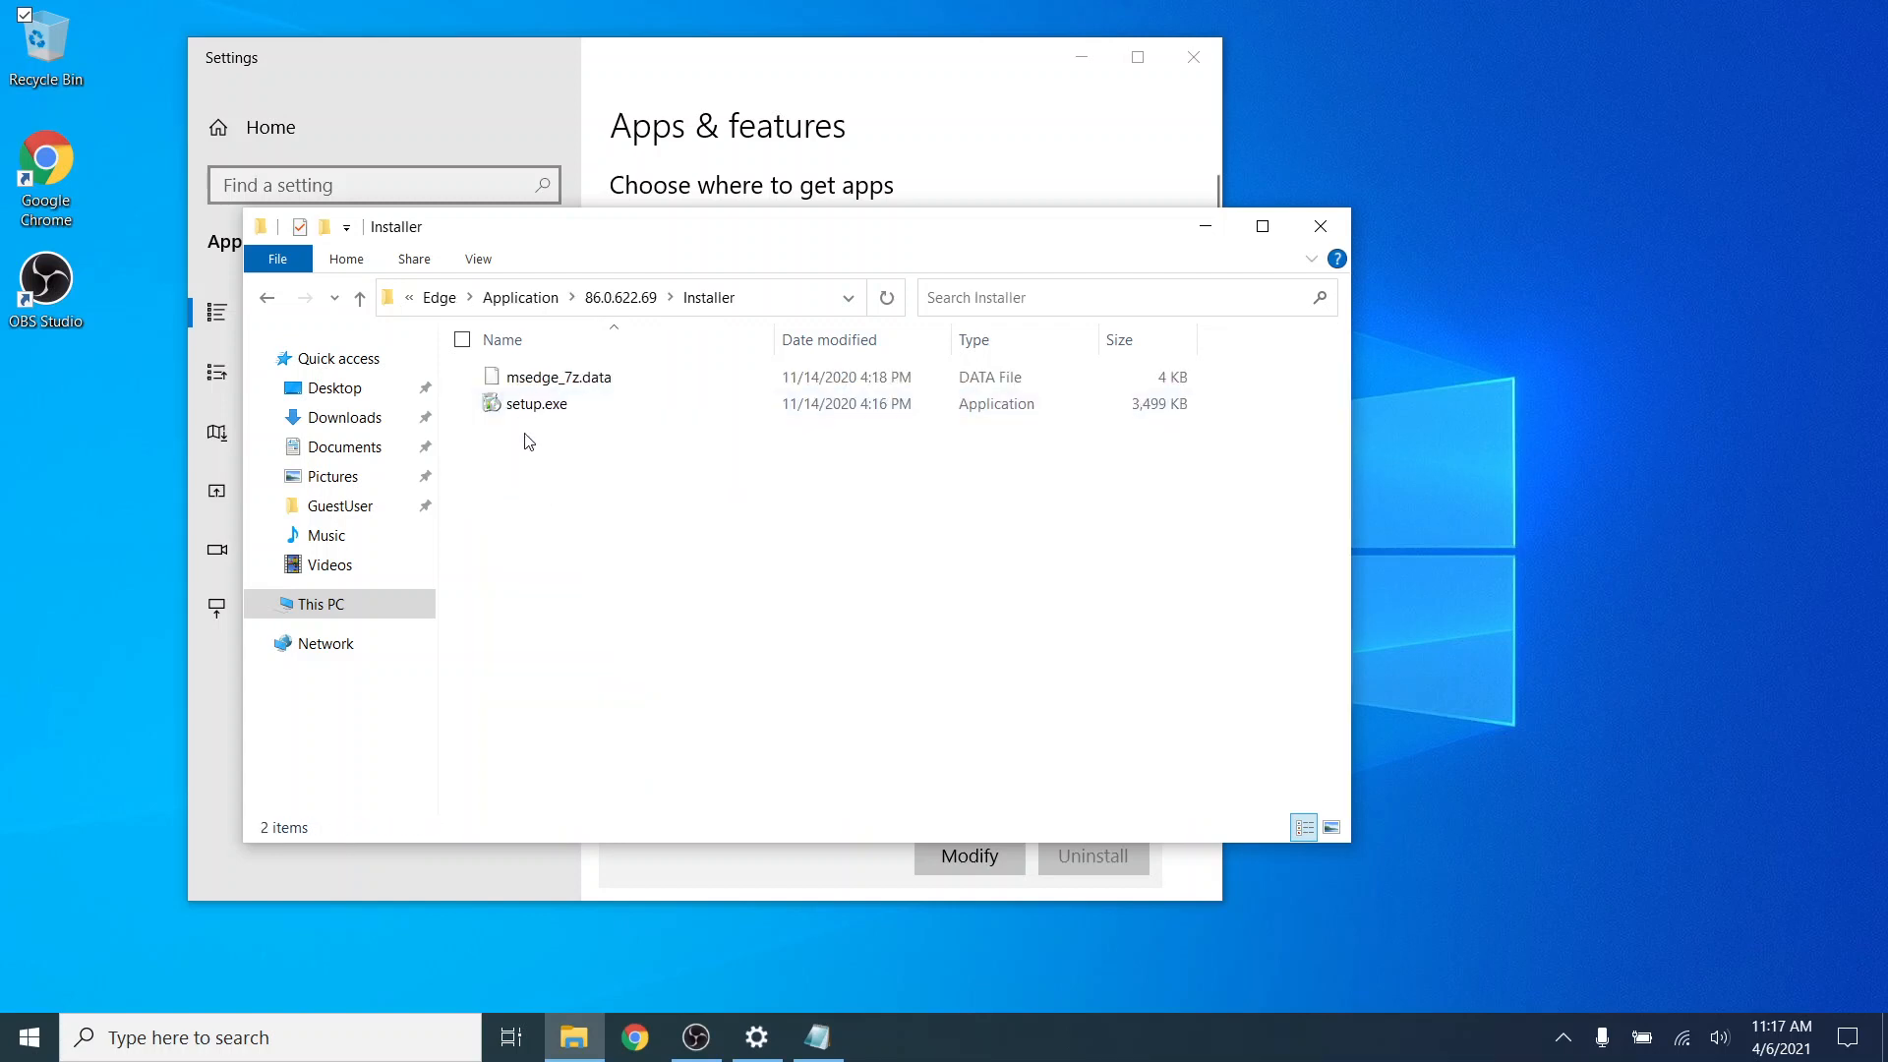
mouse_move(535, 403)
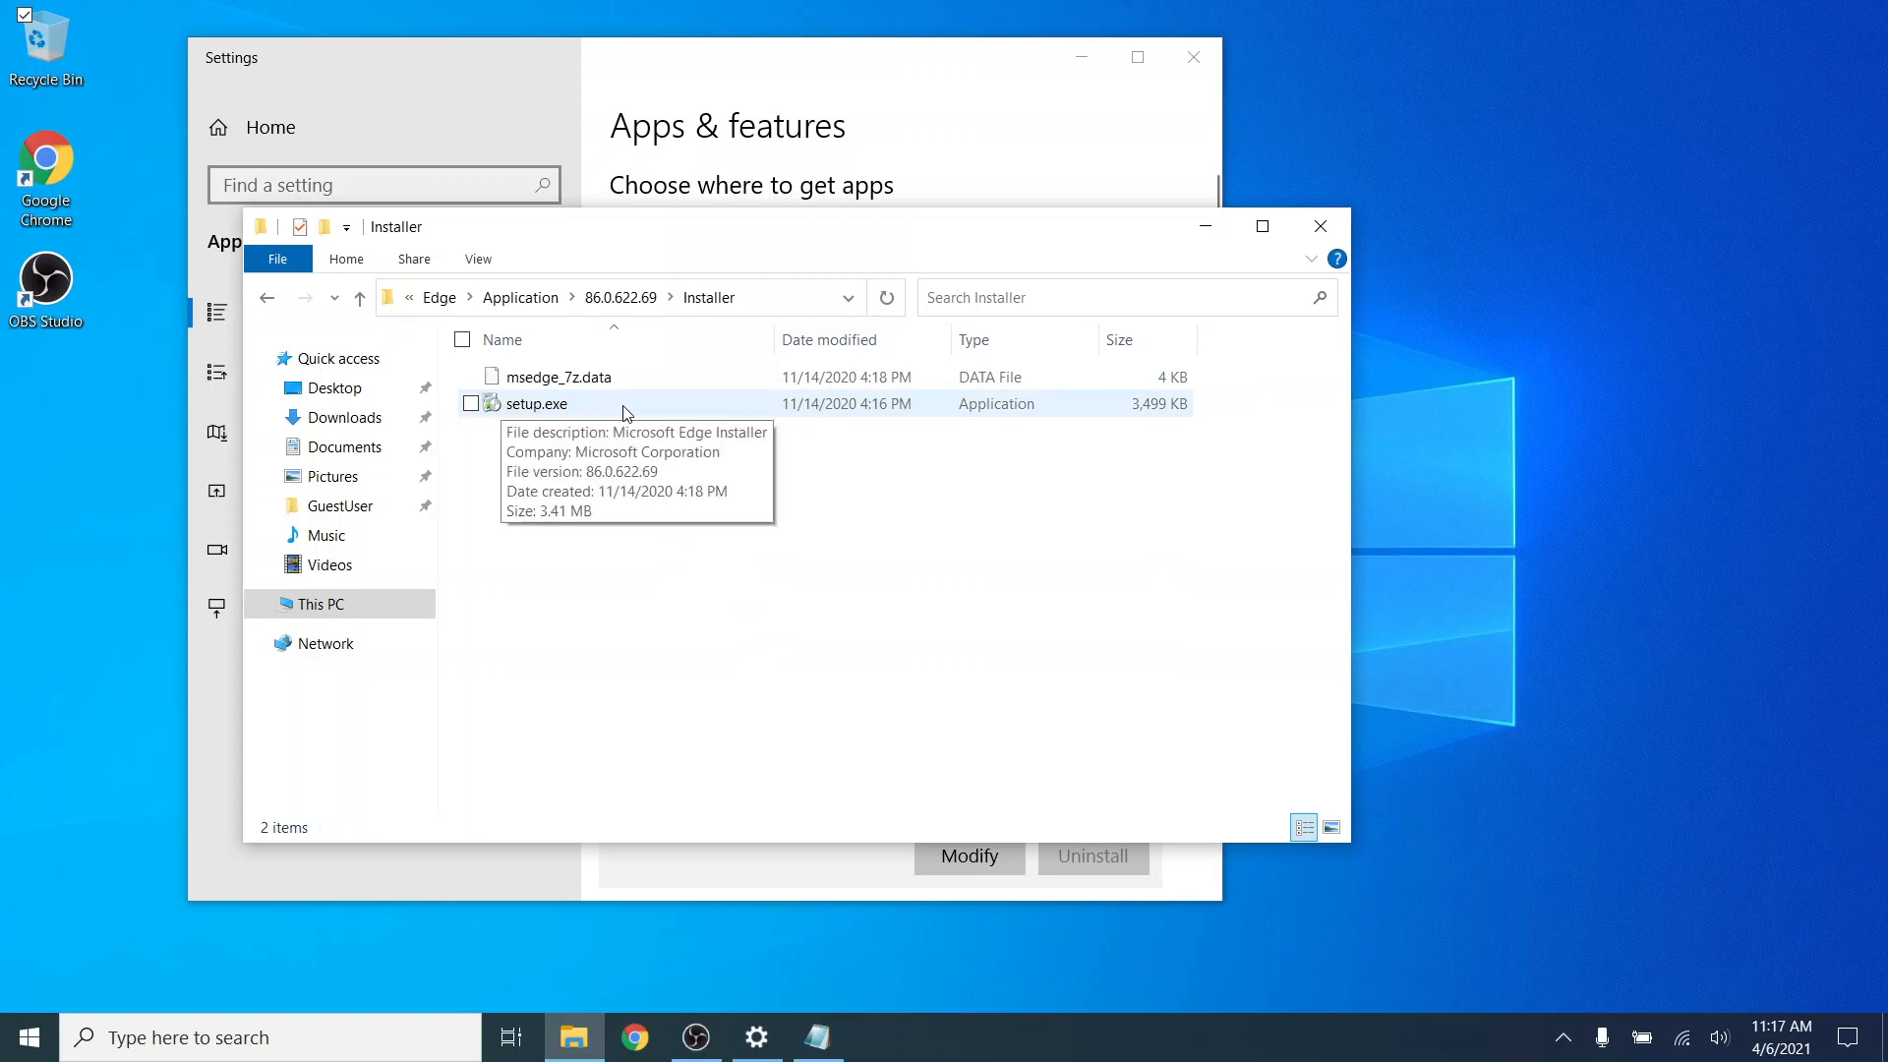
mouse_move(794, 376)
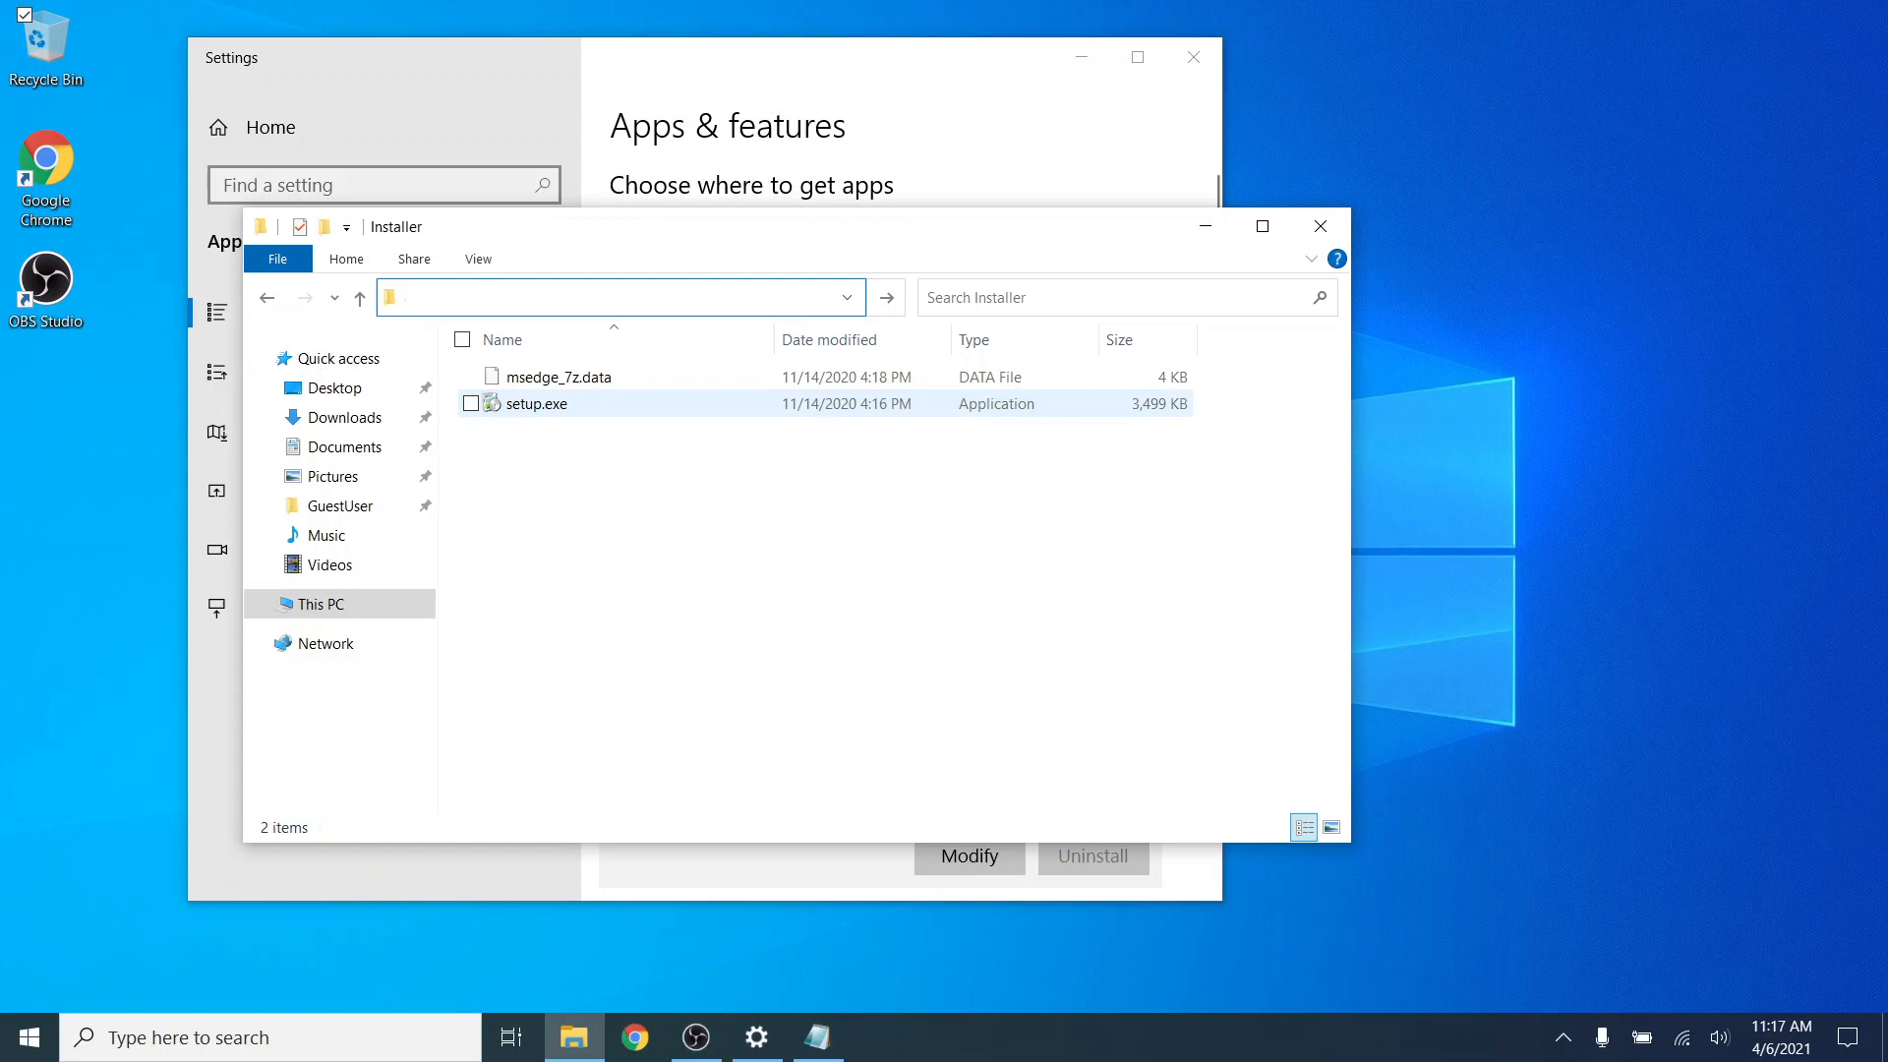
Step: Launch cmd from the Installer folder, run setup.exe --uninstall --system-level --verbose-logging --force-uninstall, then minimize it
text(cmd)
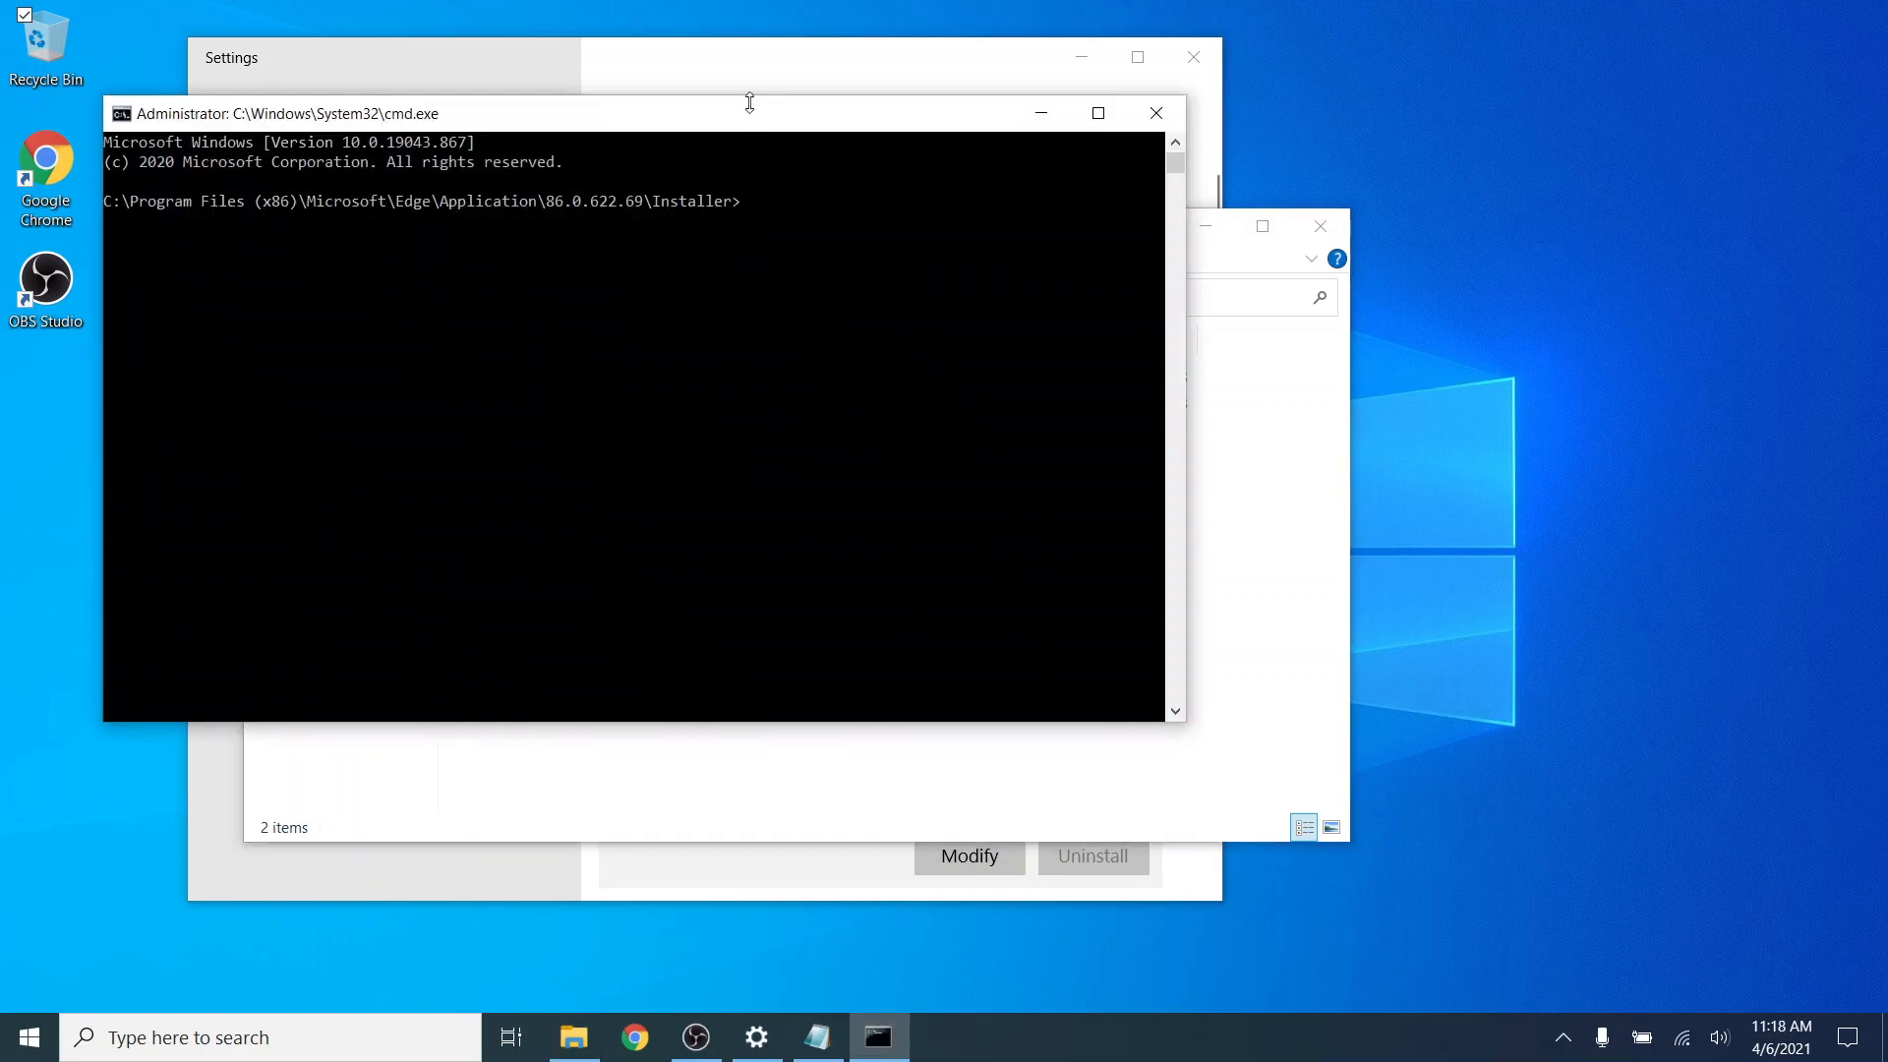
drag(277, 112, 963, 191)
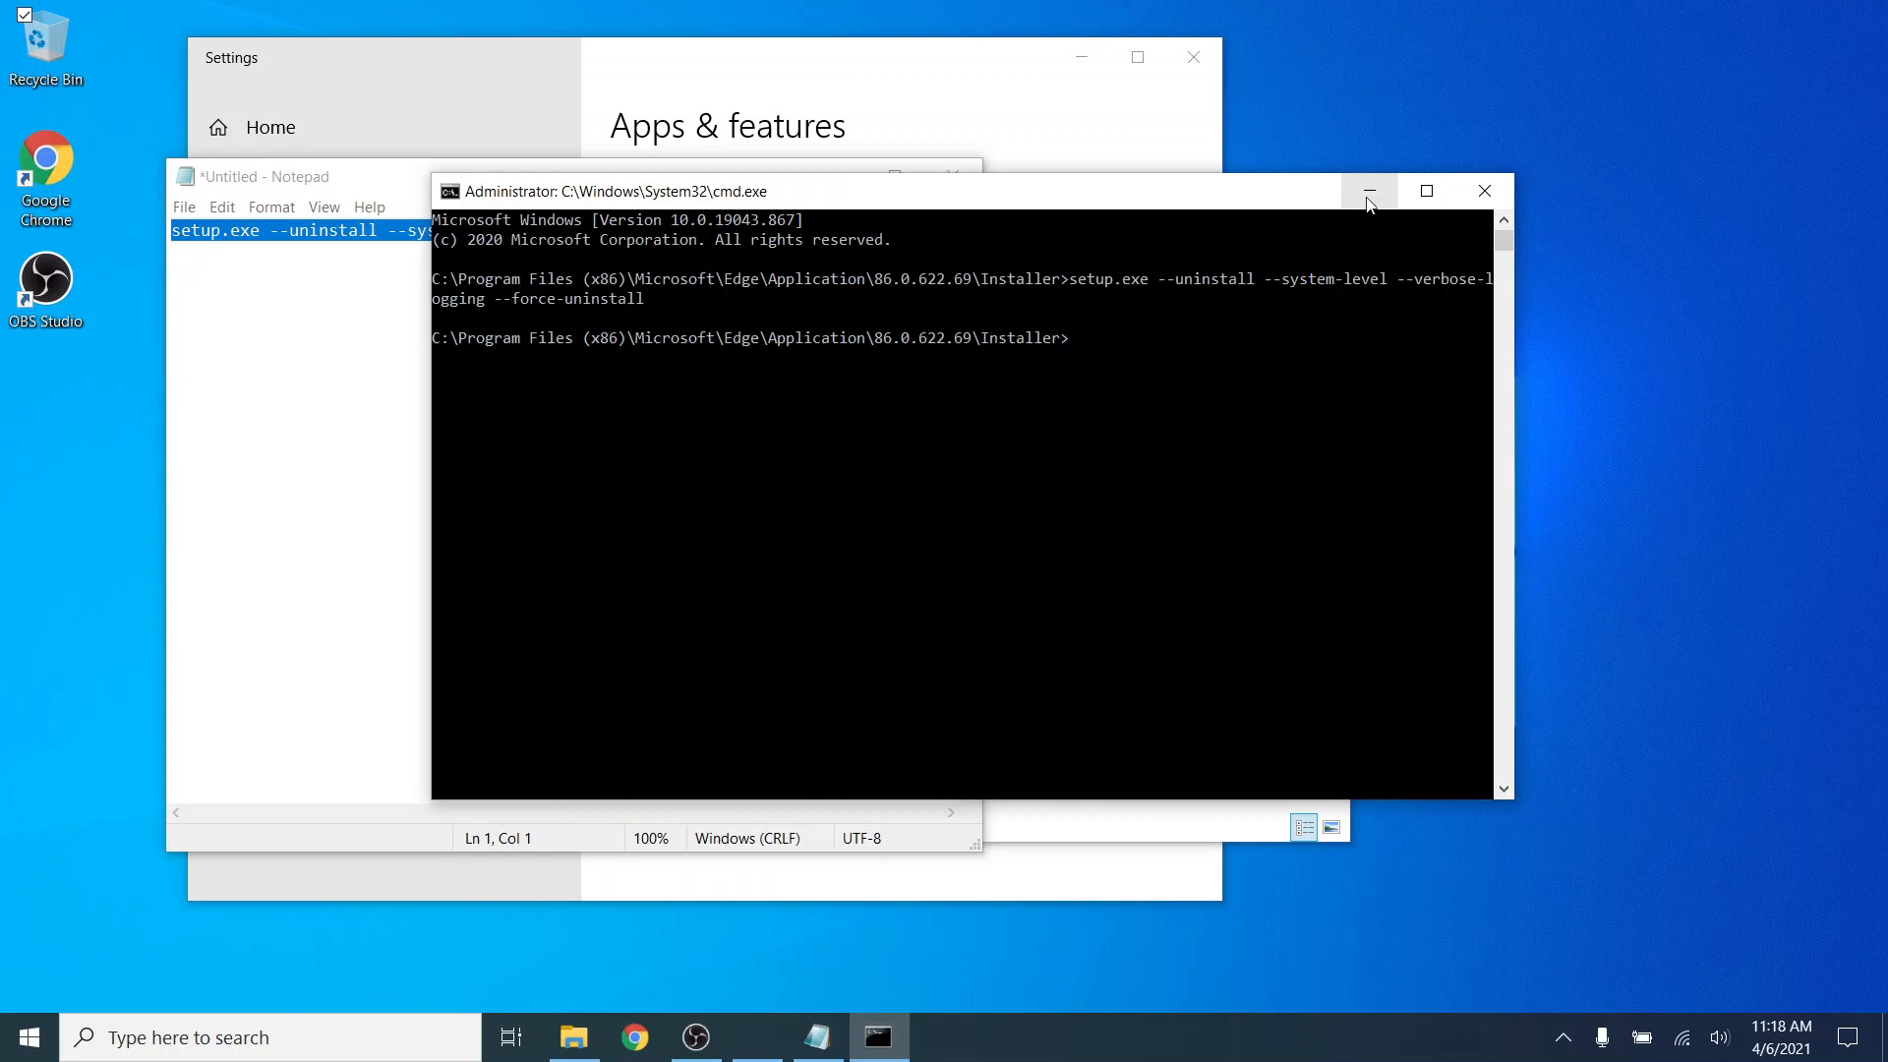
click(1367, 191)
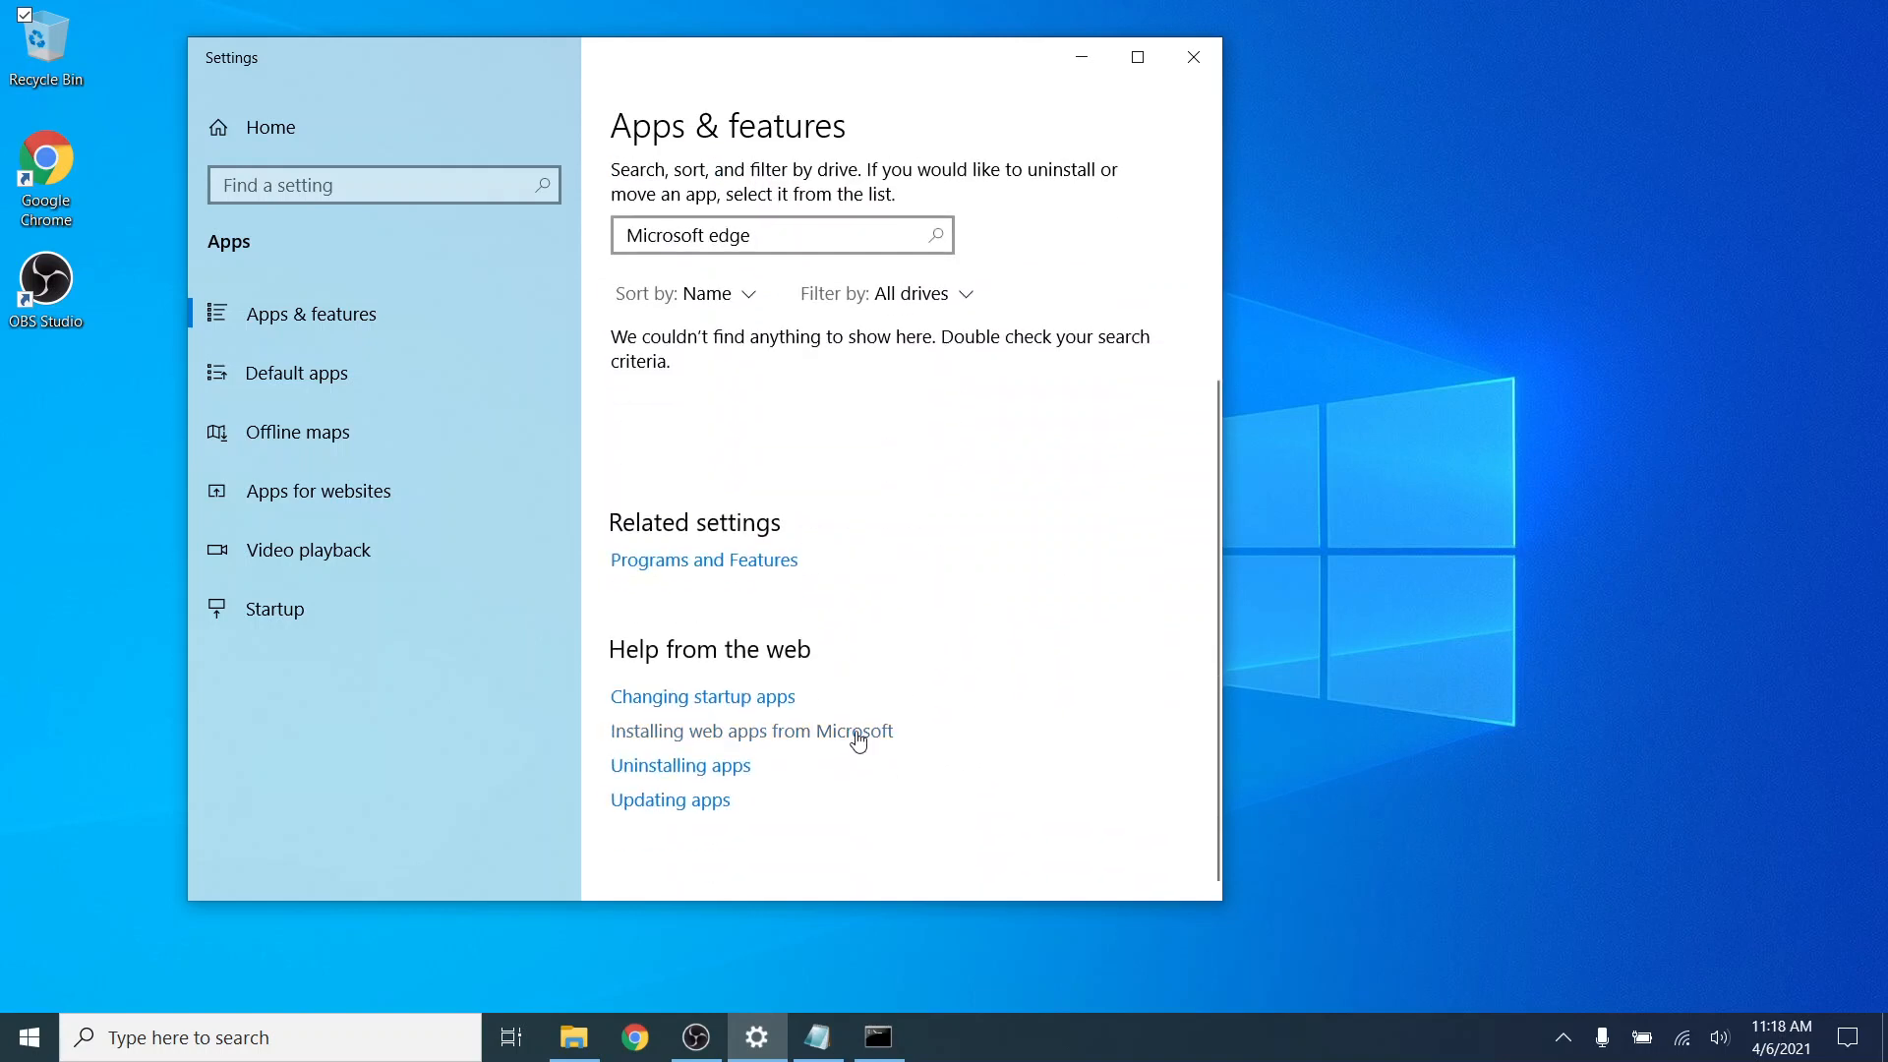
mouse_move(704, 403)
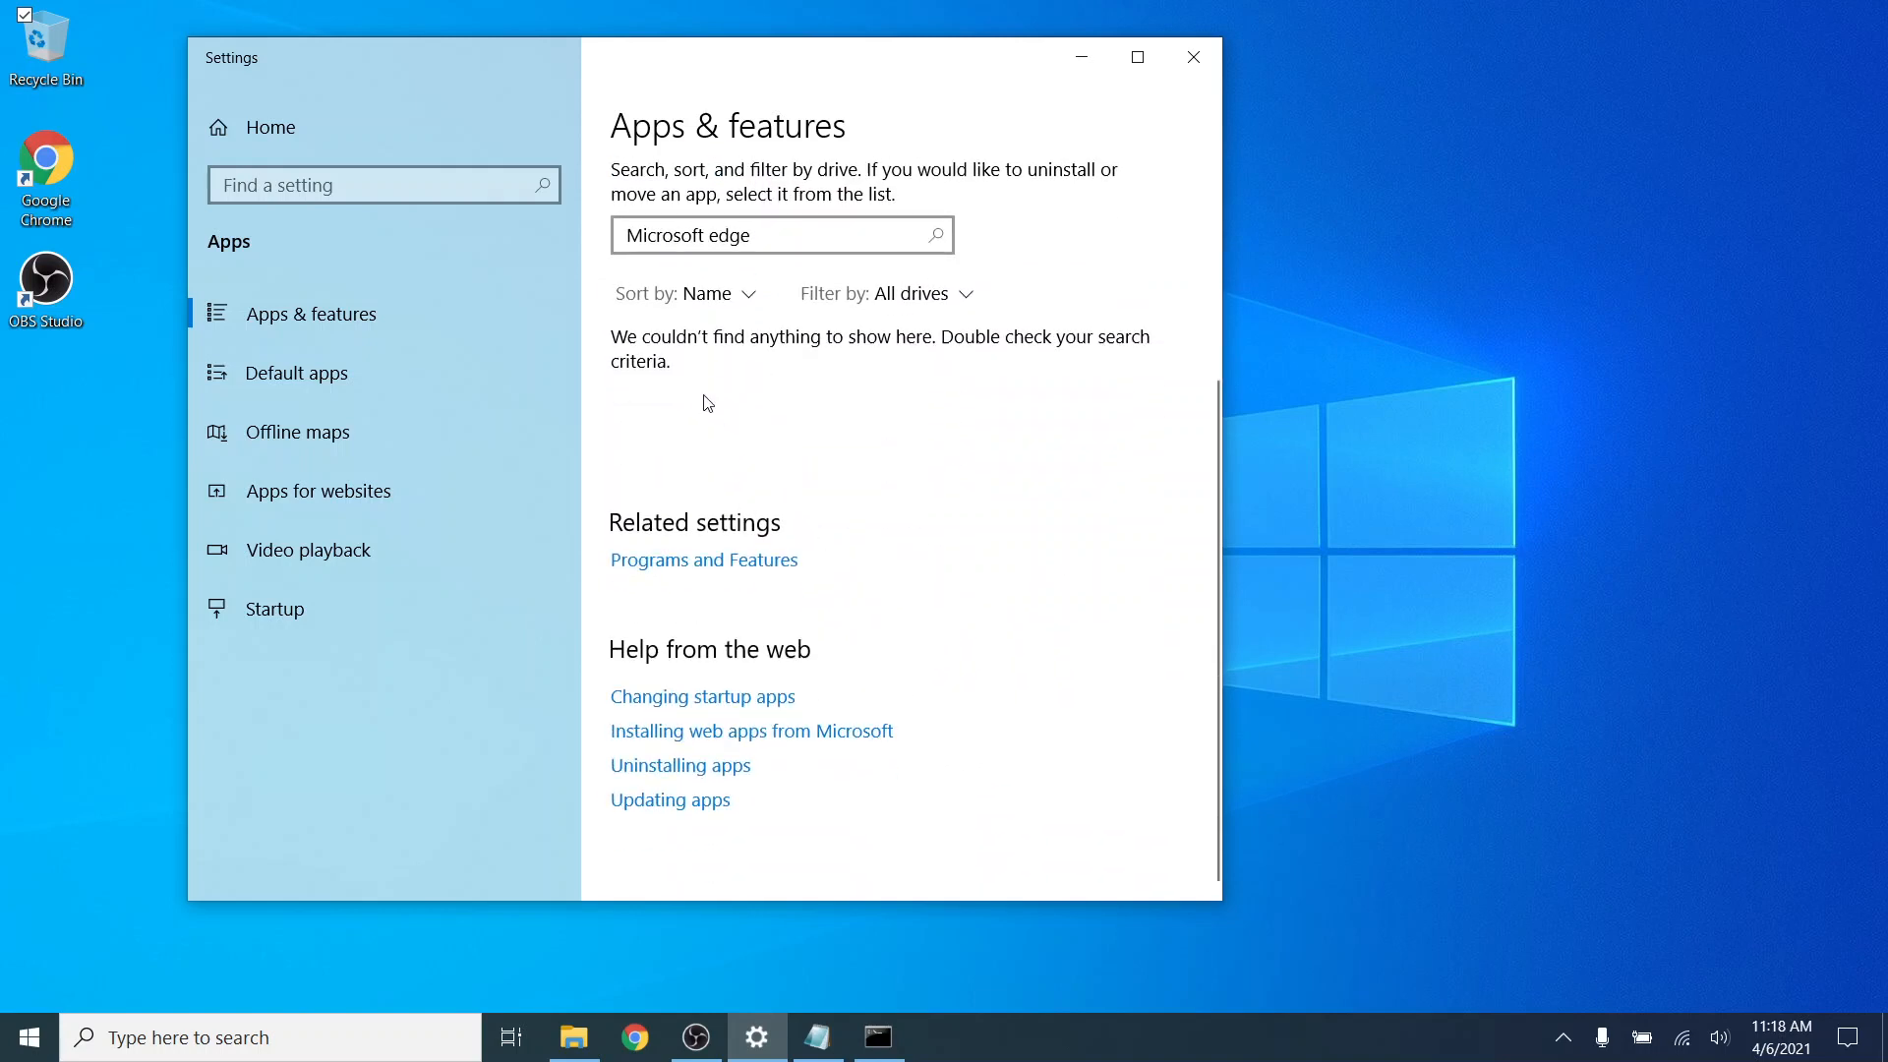
mouse_move(663, 391)
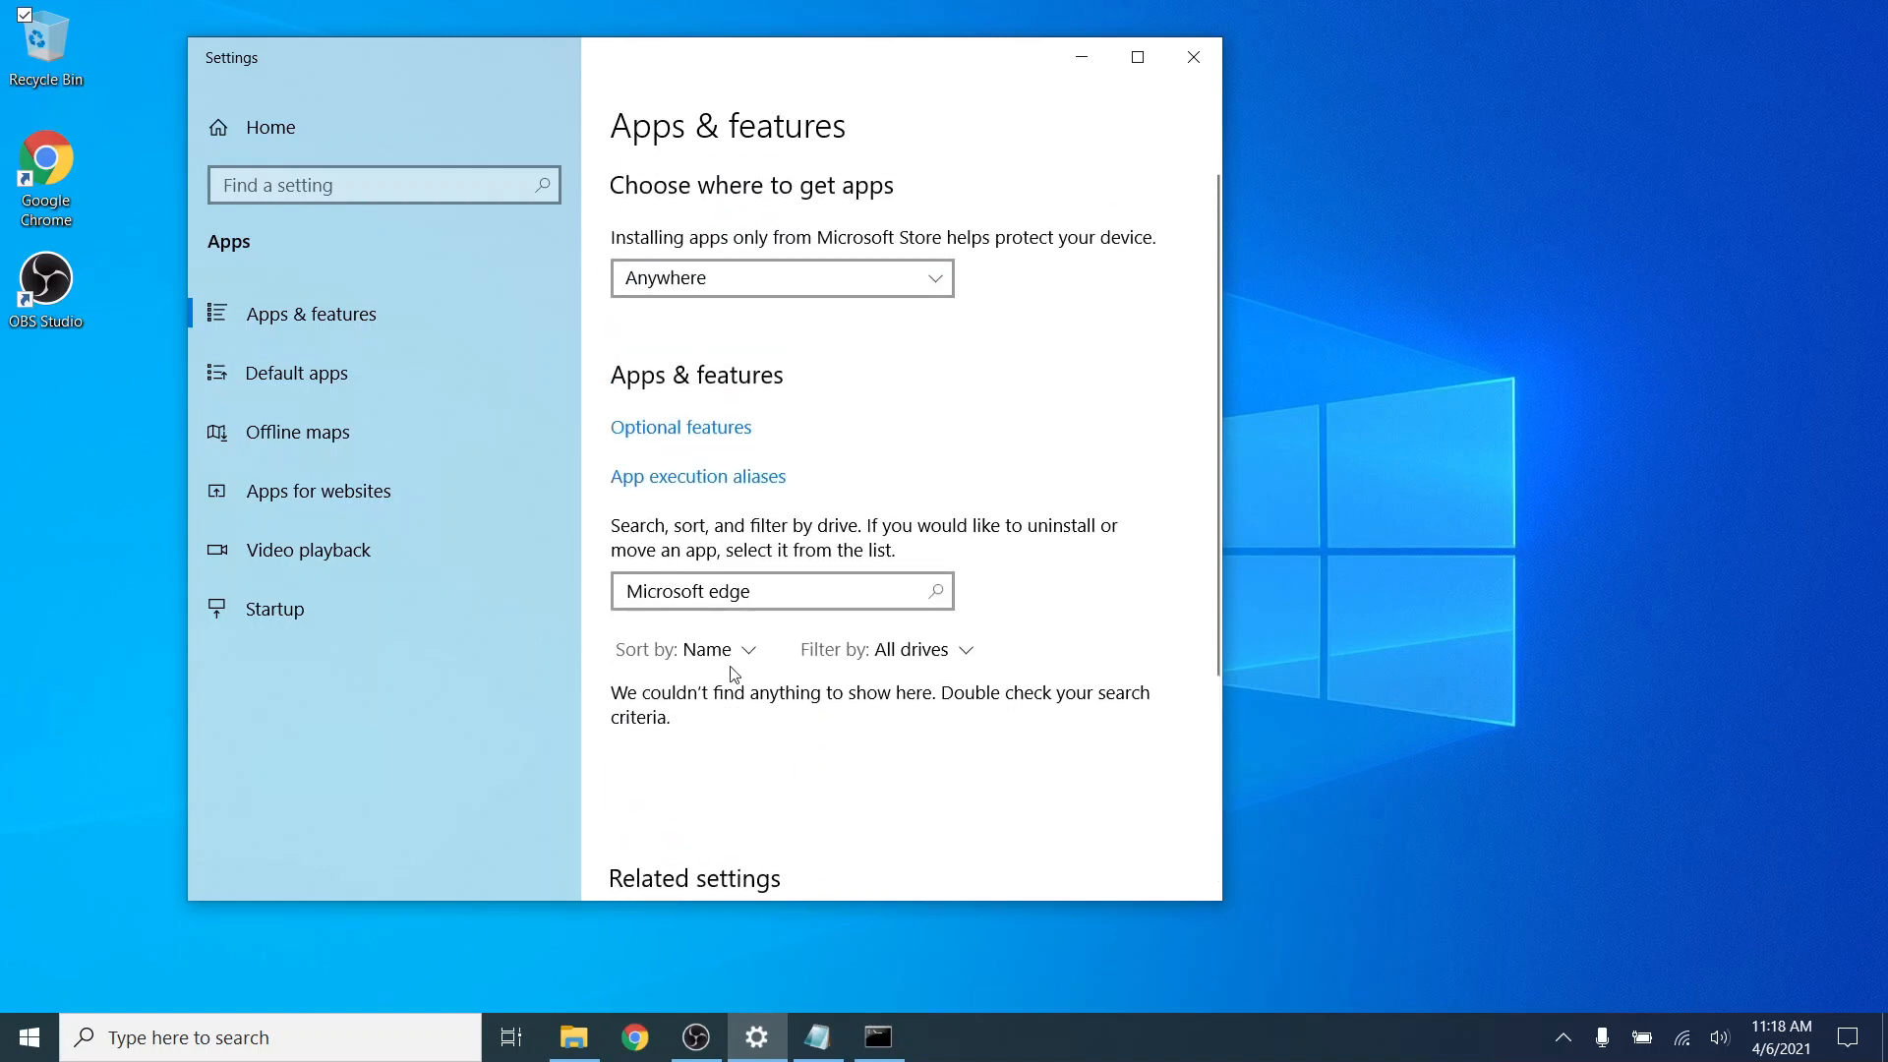
mouse_move(909, 728)
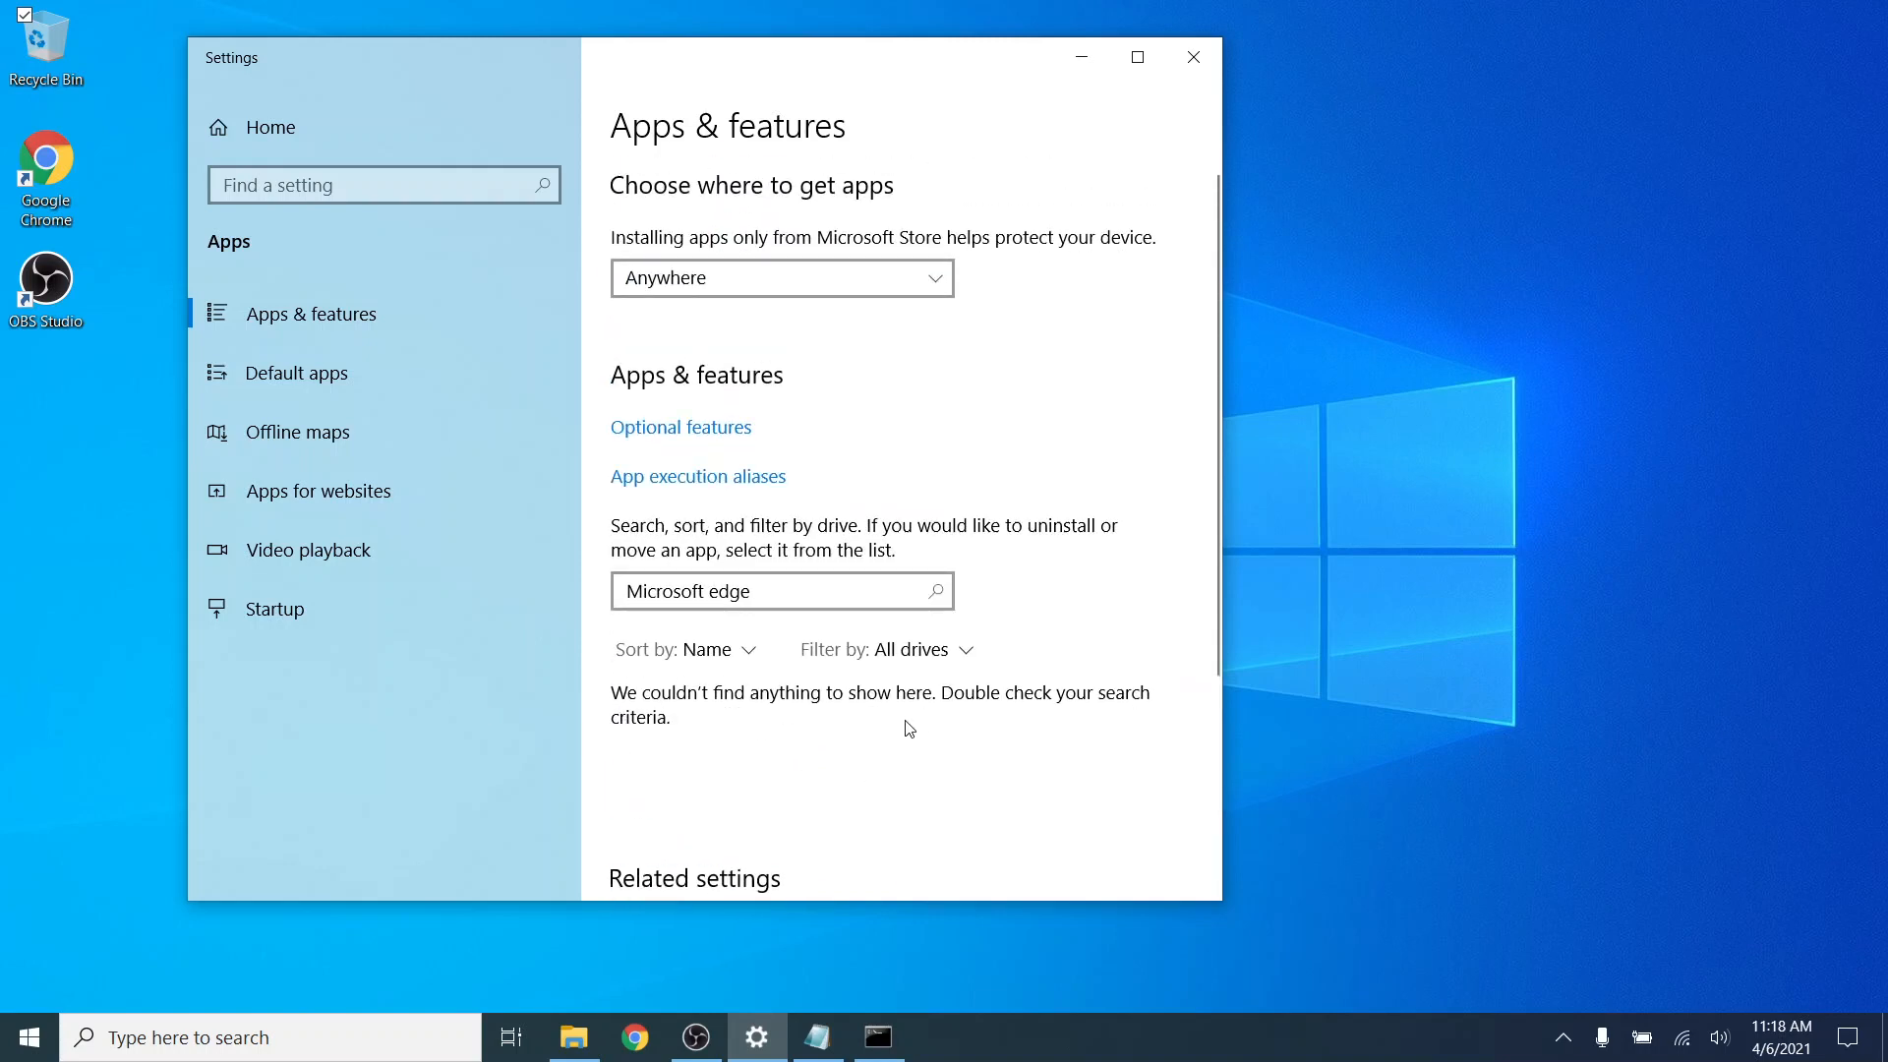